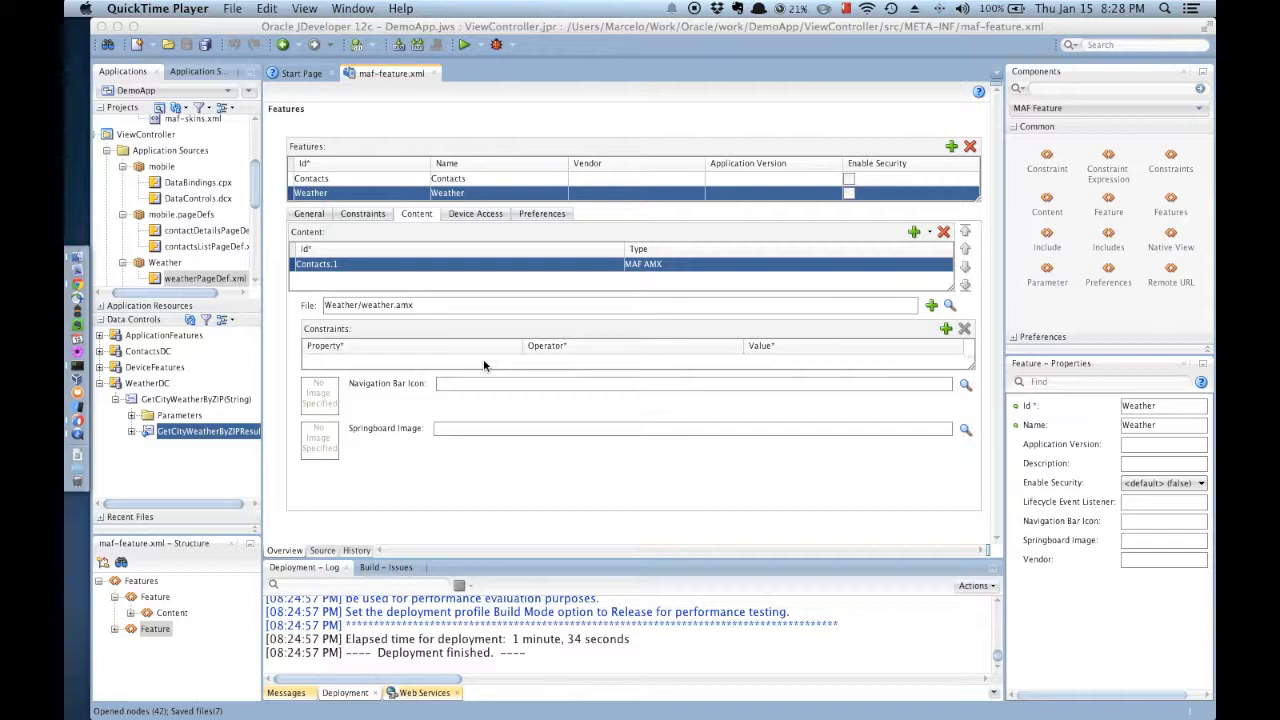
{"action": "mouse_move", "coordinate": [588, 198]}
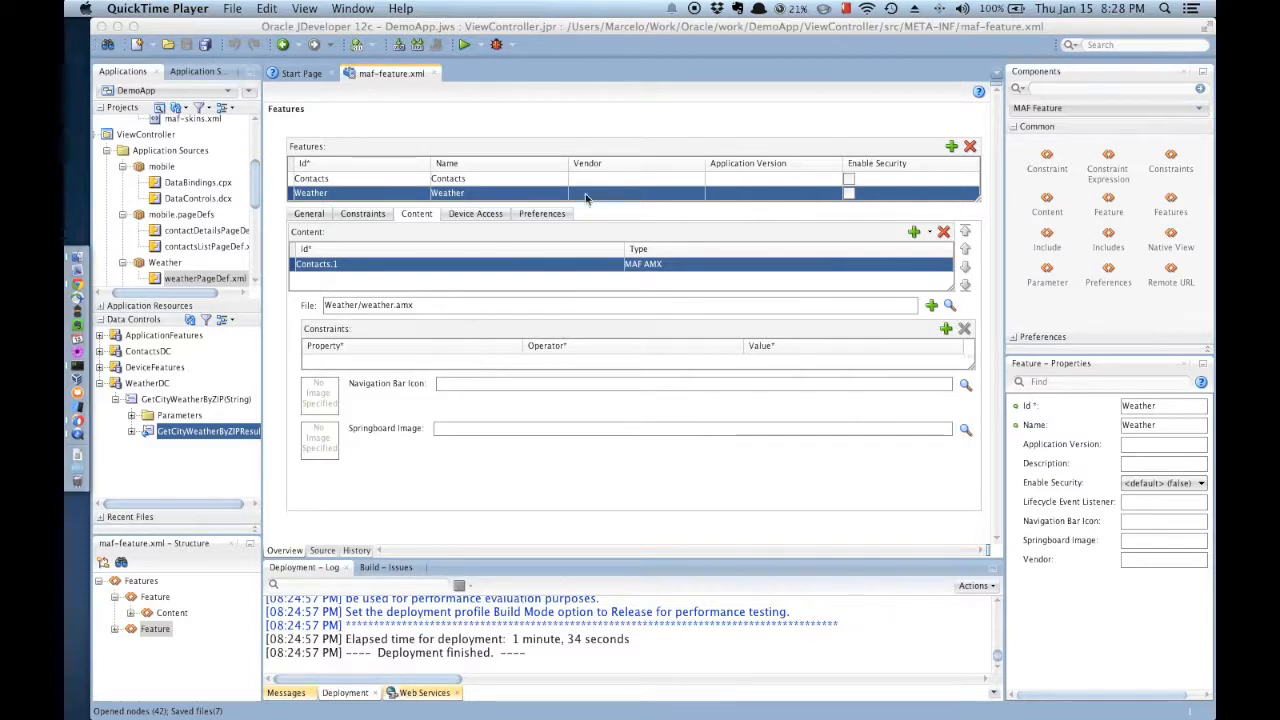
- Create a new MAF feature named Help in maf-feature.xml
{"action": "left_click", "coordinate": [952, 148]}
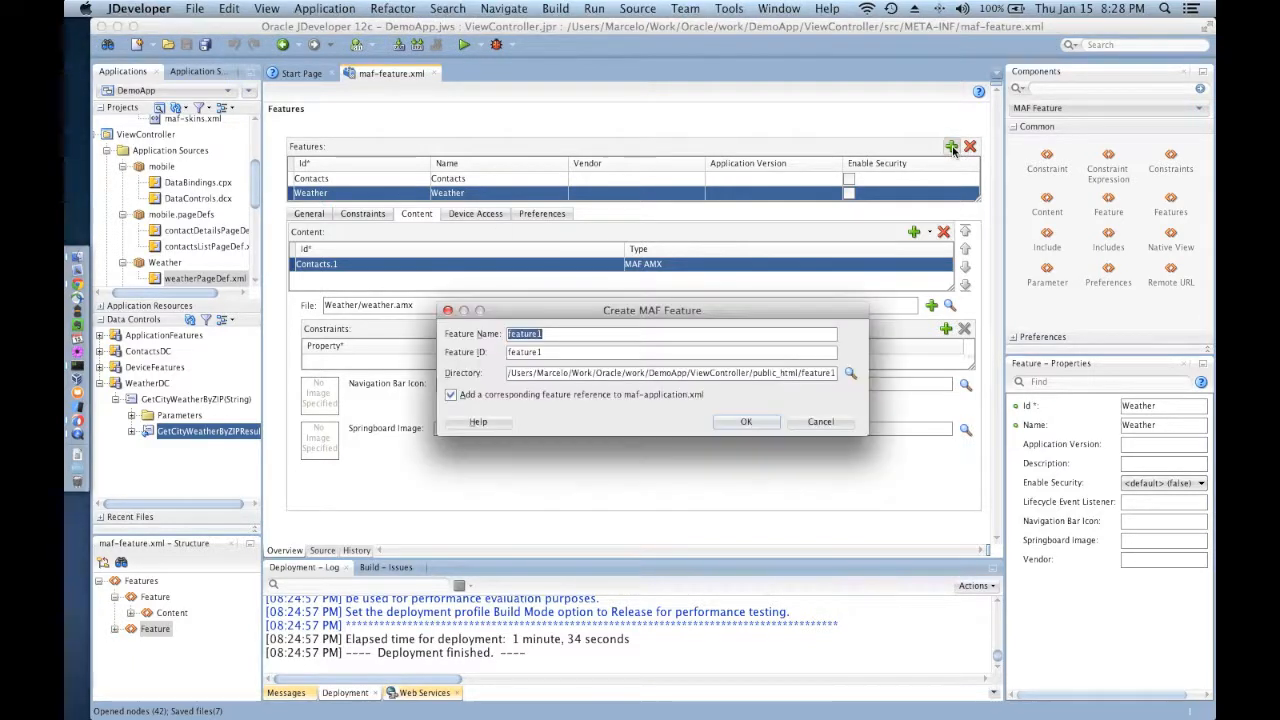
{"action": "type", "text": "He"}
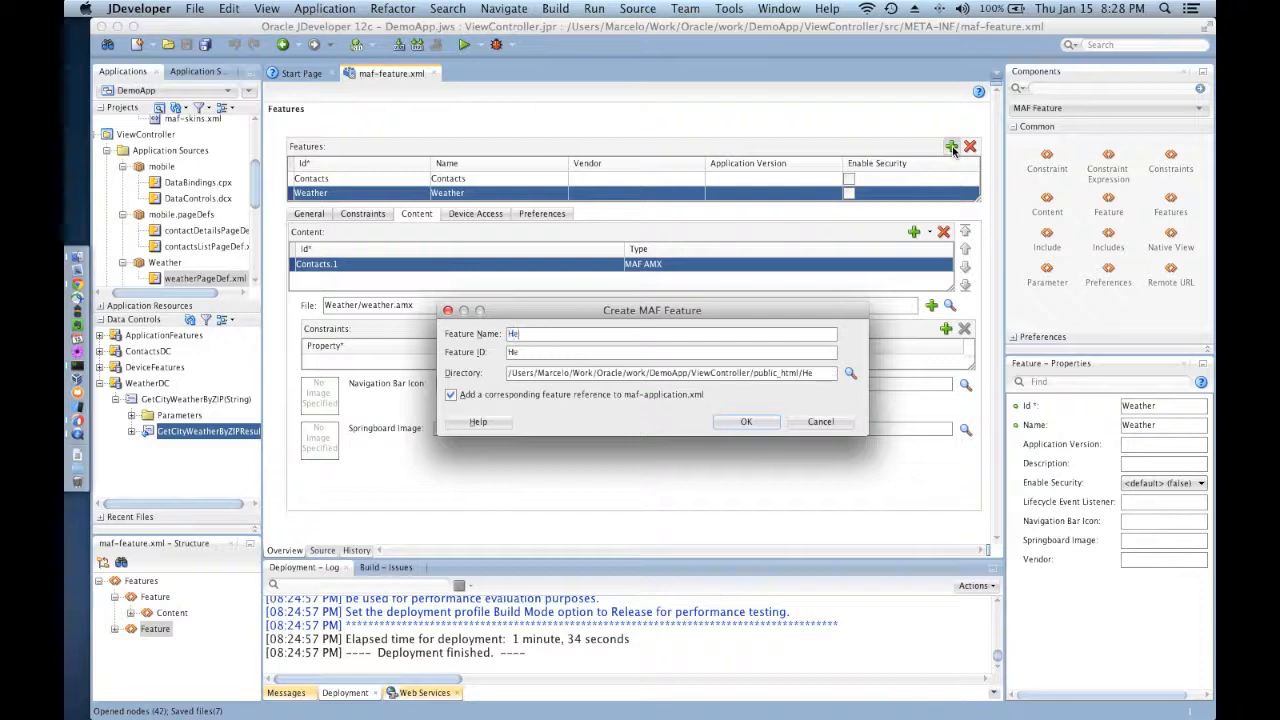
{"action": "type", "text": "lp"}
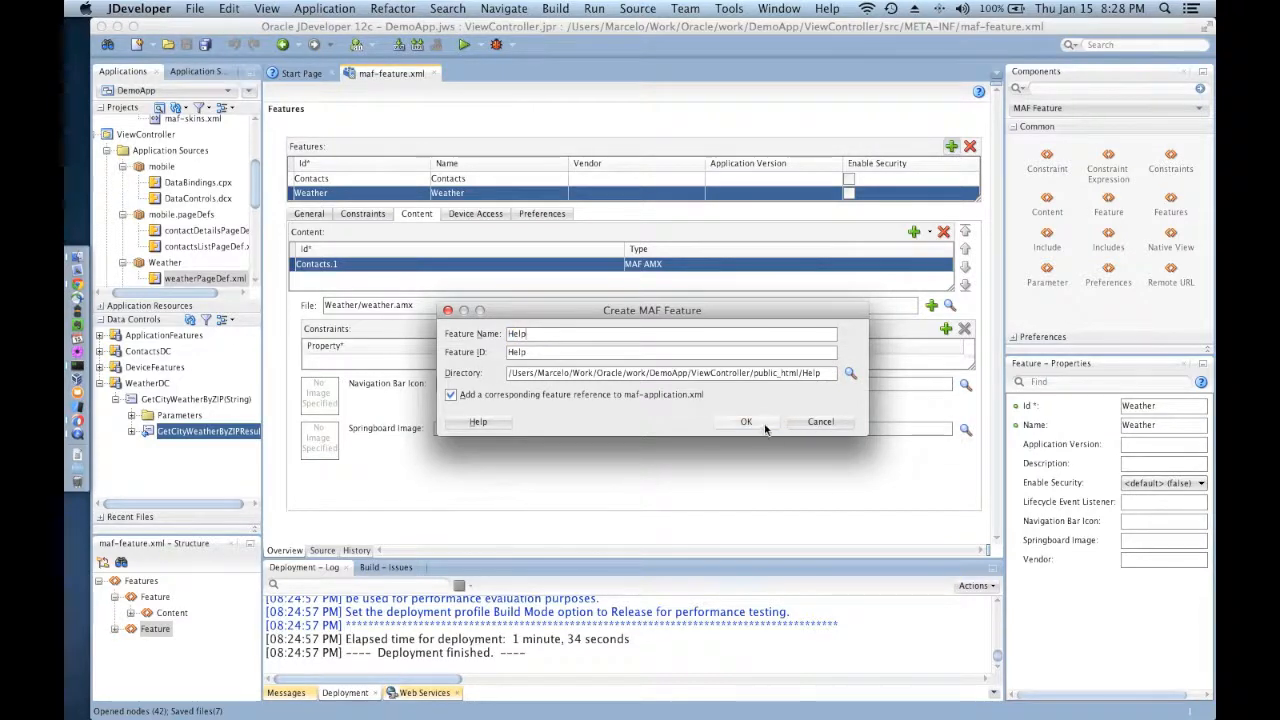
{"action": "left_click", "coordinate": [746, 420]}
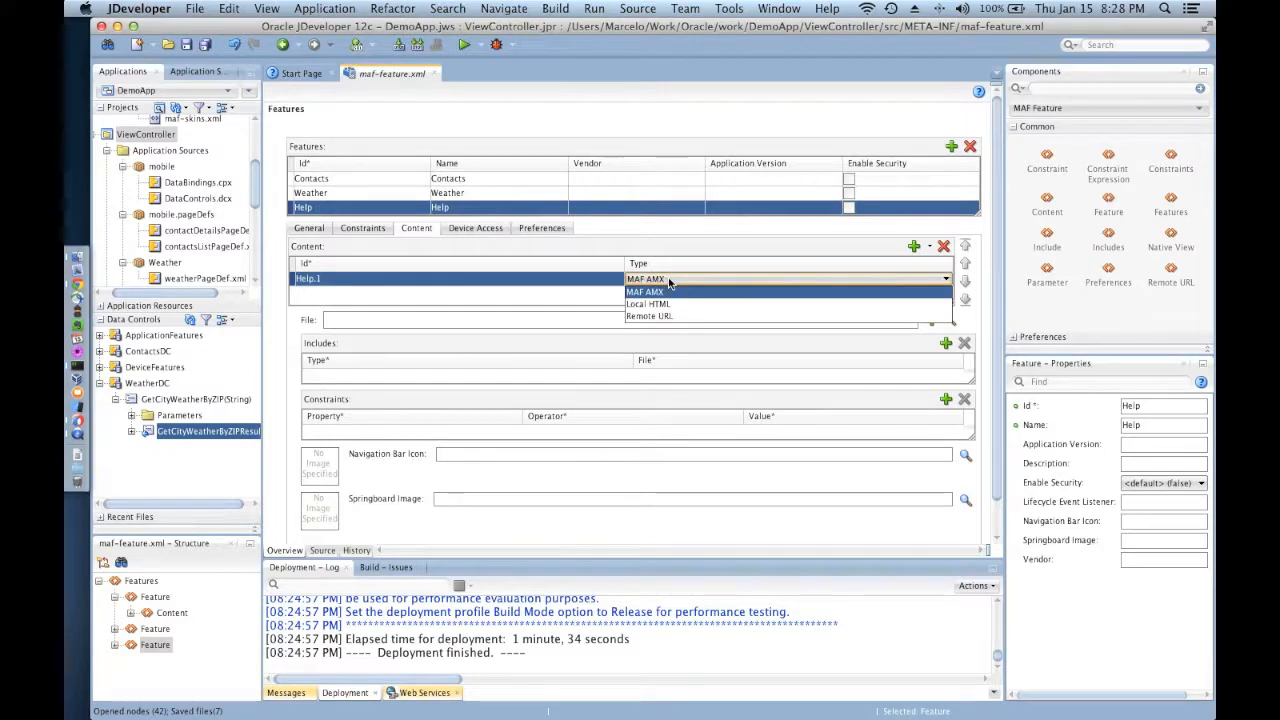
{"action": "mouse_move", "coordinate": [648, 304]}
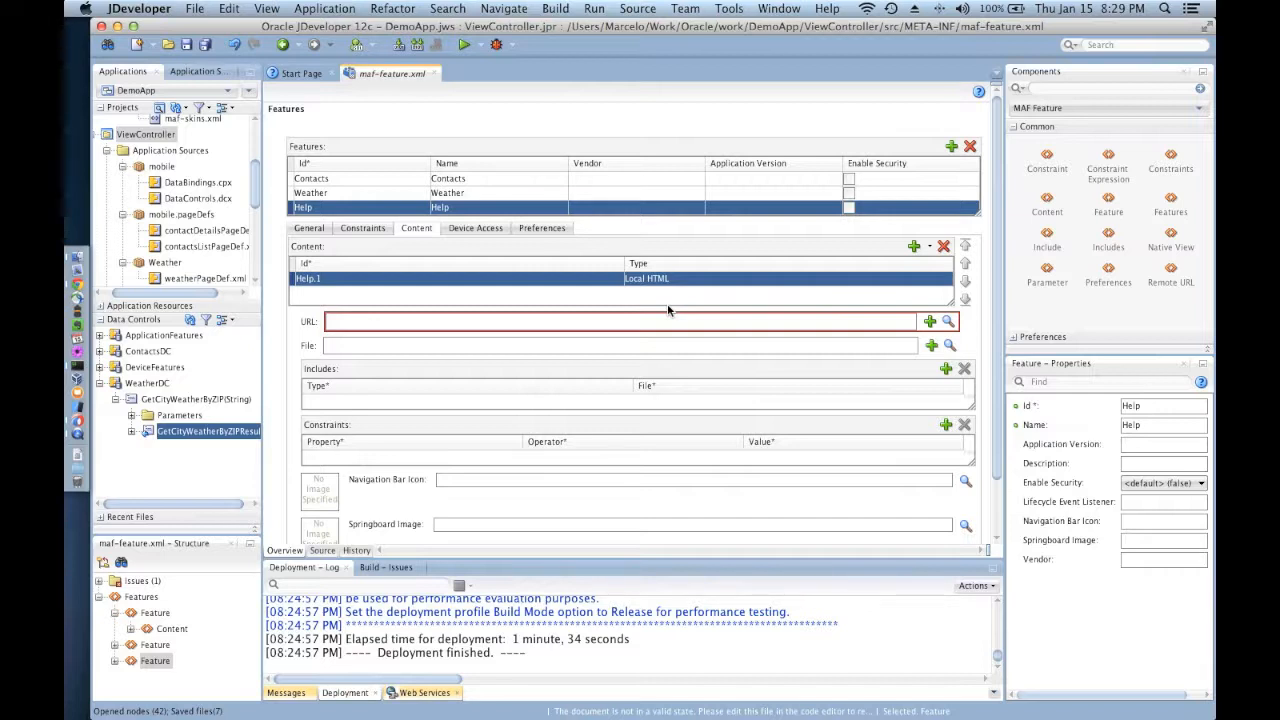
{"action": "mouse_move", "coordinate": [530, 304]}
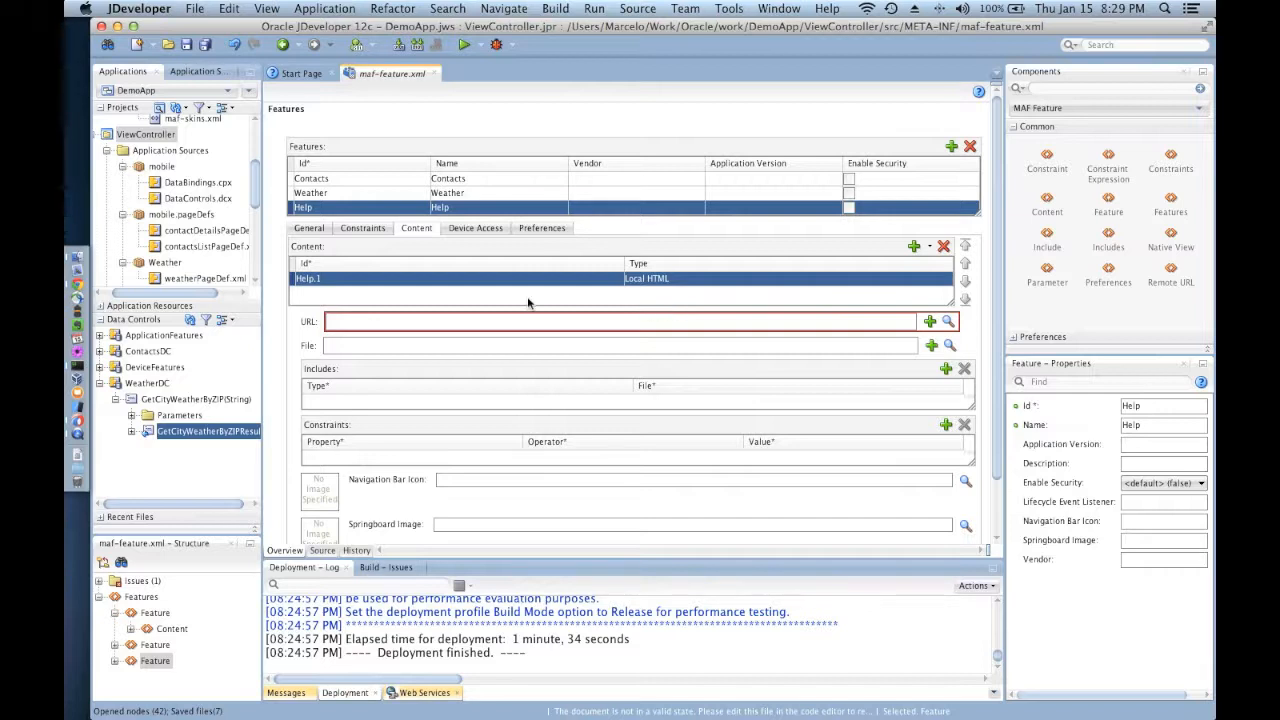
{"action": "mouse_move", "coordinate": [194, 8]}
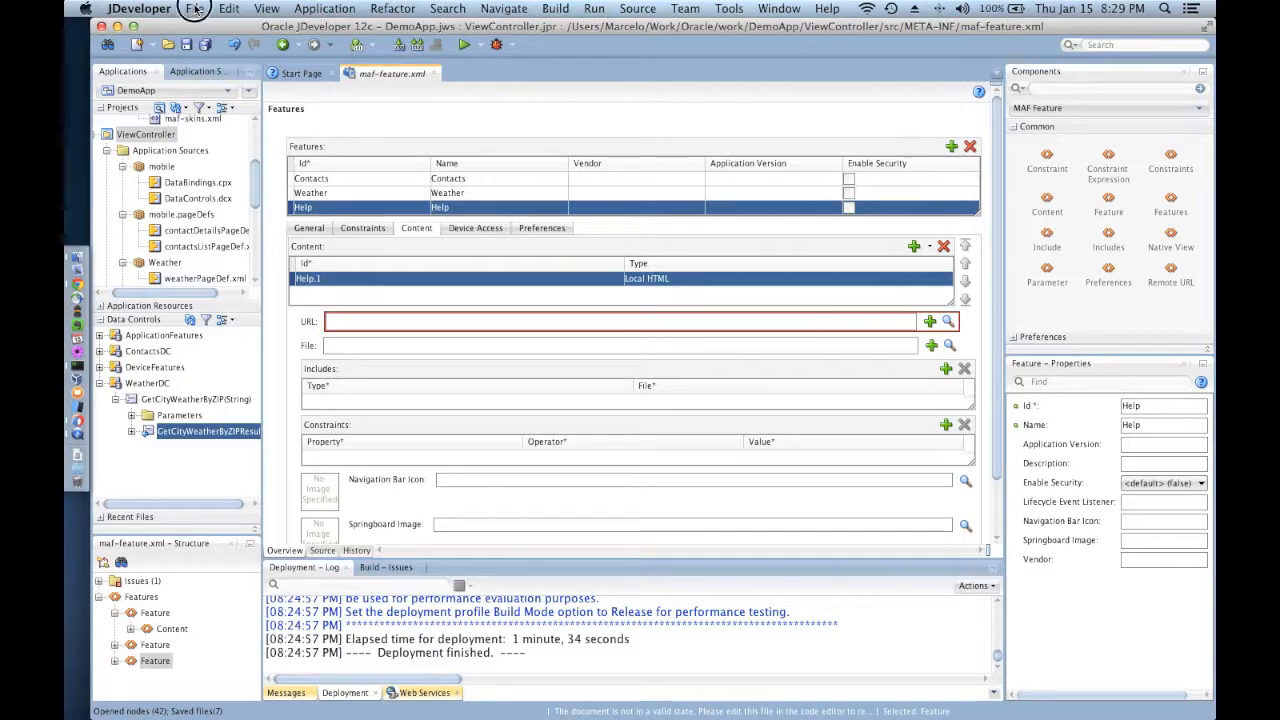
- Import the web source folder from the Desktop into the project's public_html
{"action": "left_click", "coordinate": [196, 8]}
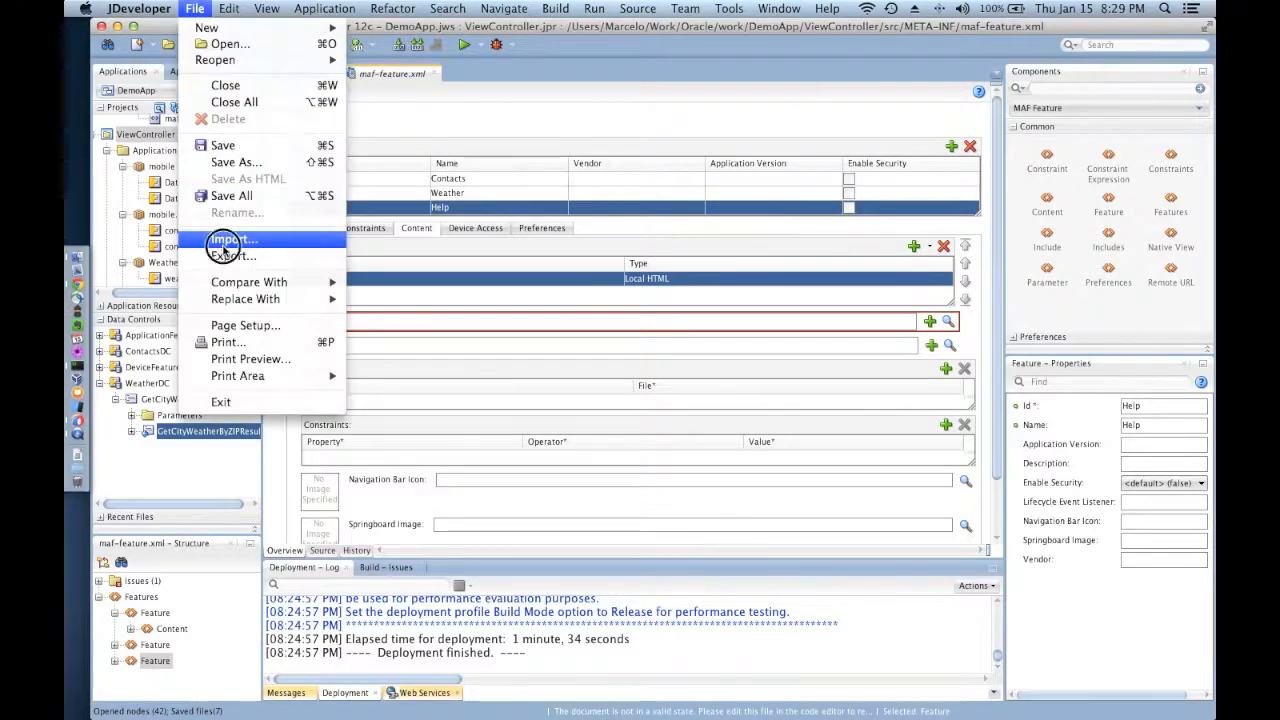
{"action": "left_click", "coordinate": [232, 240]}
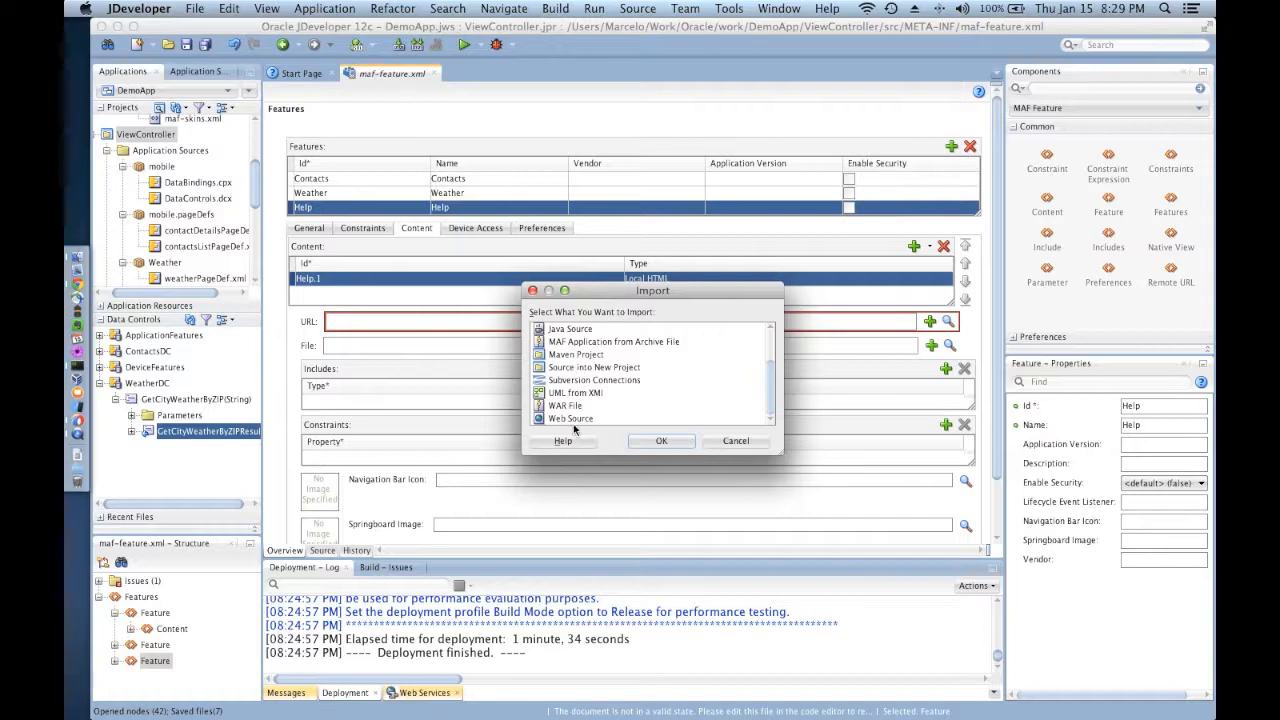
{"action": "left_click", "coordinate": [570, 418]}
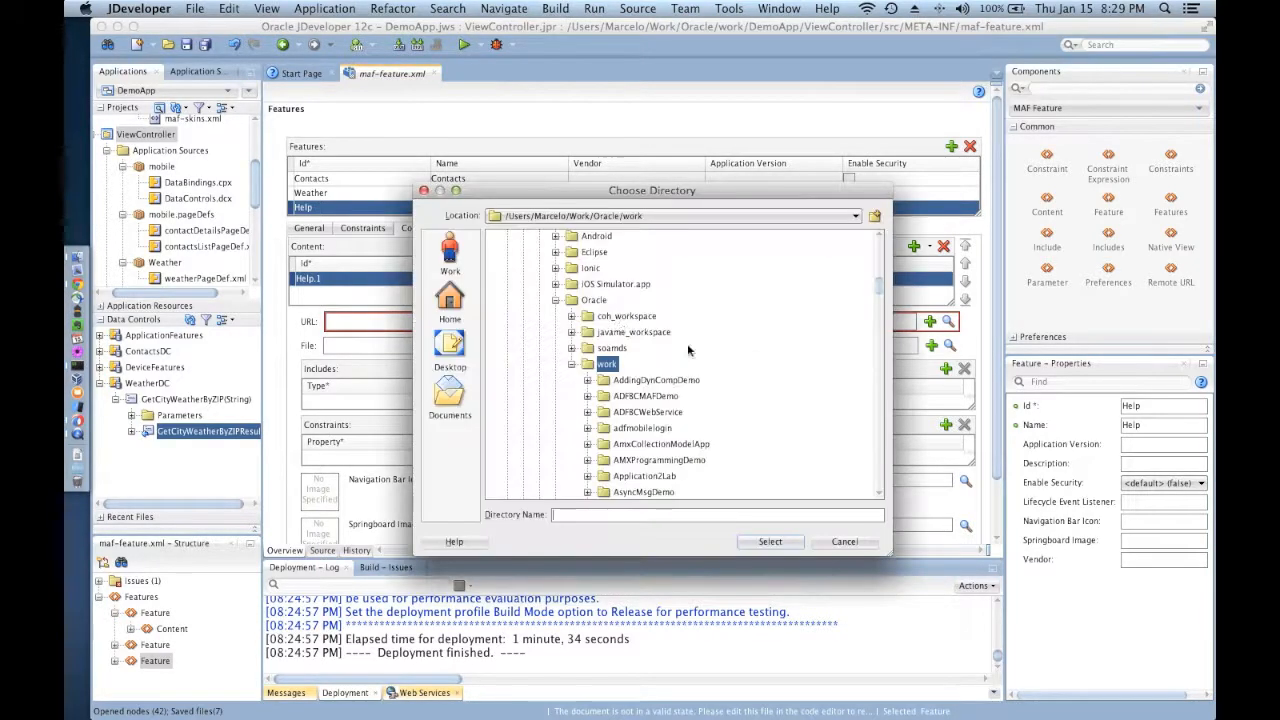
{"action": "left_click", "coordinate": [450, 344]}
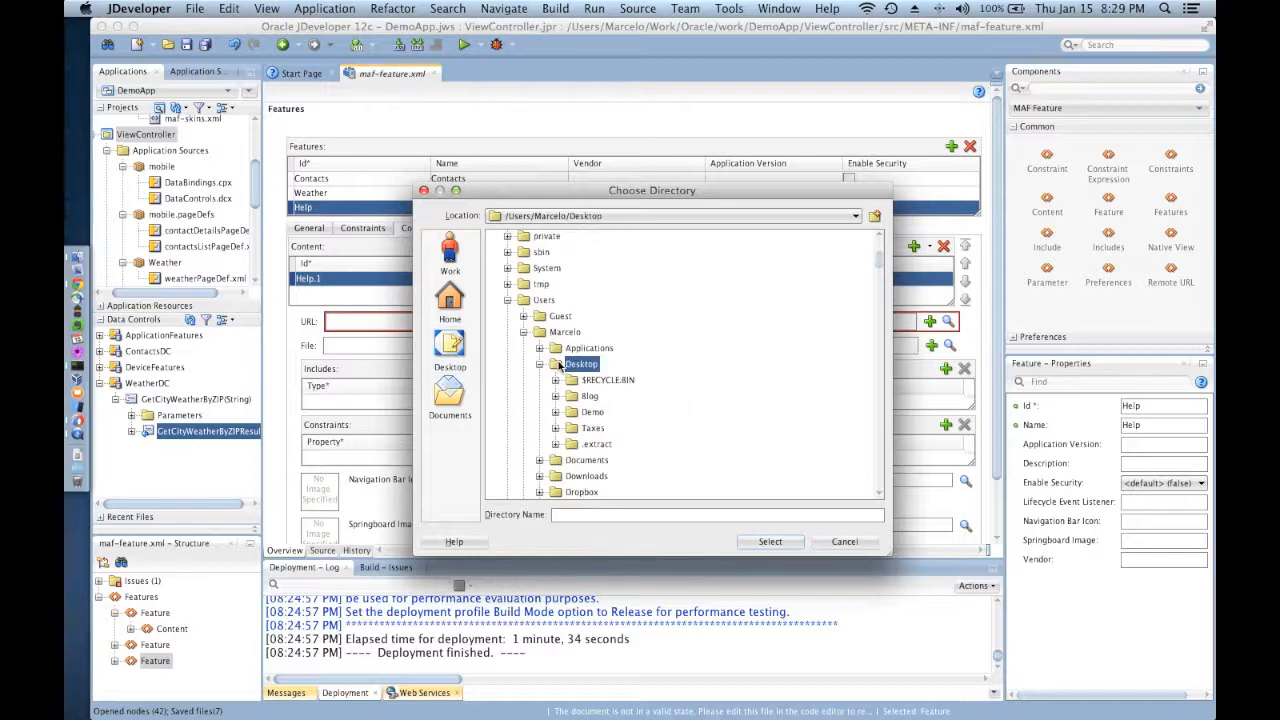
{"action": "left_click", "coordinate": [770, 540]}
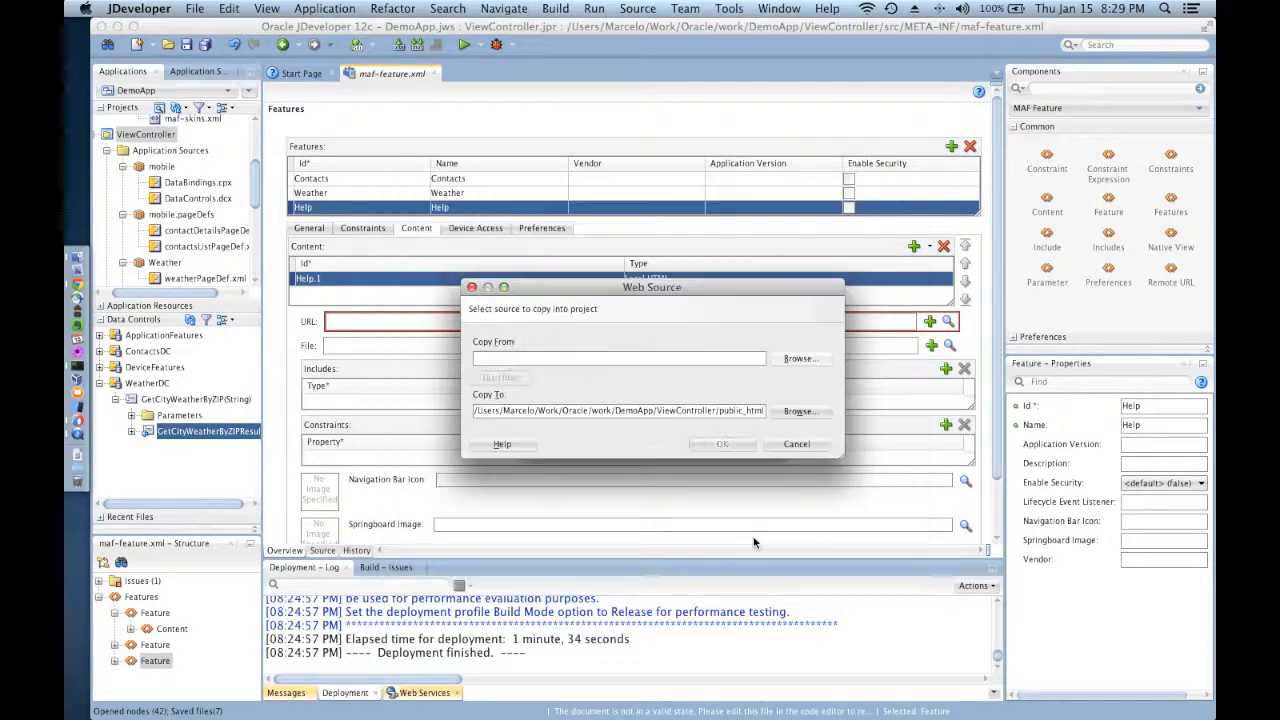
{"action": "left_click", "coordinate": [796, 444]}
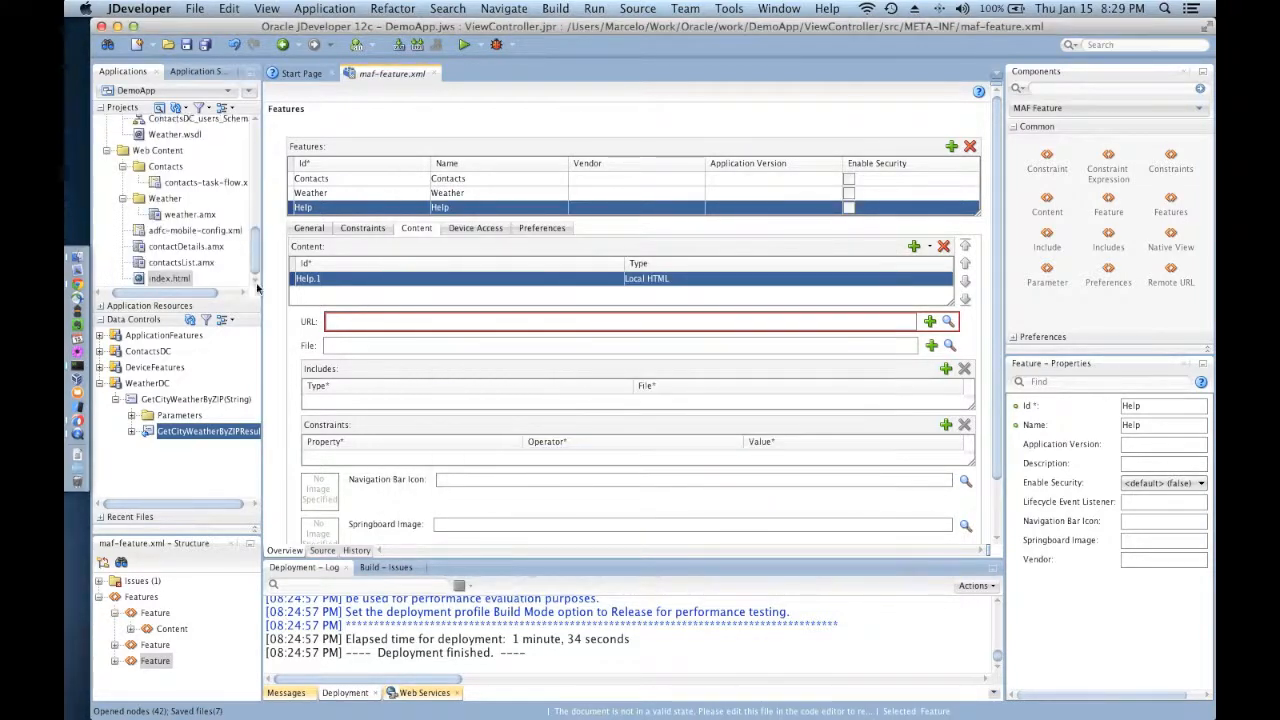
{"action": "mouse_move", "coordinate": [170, 278]}
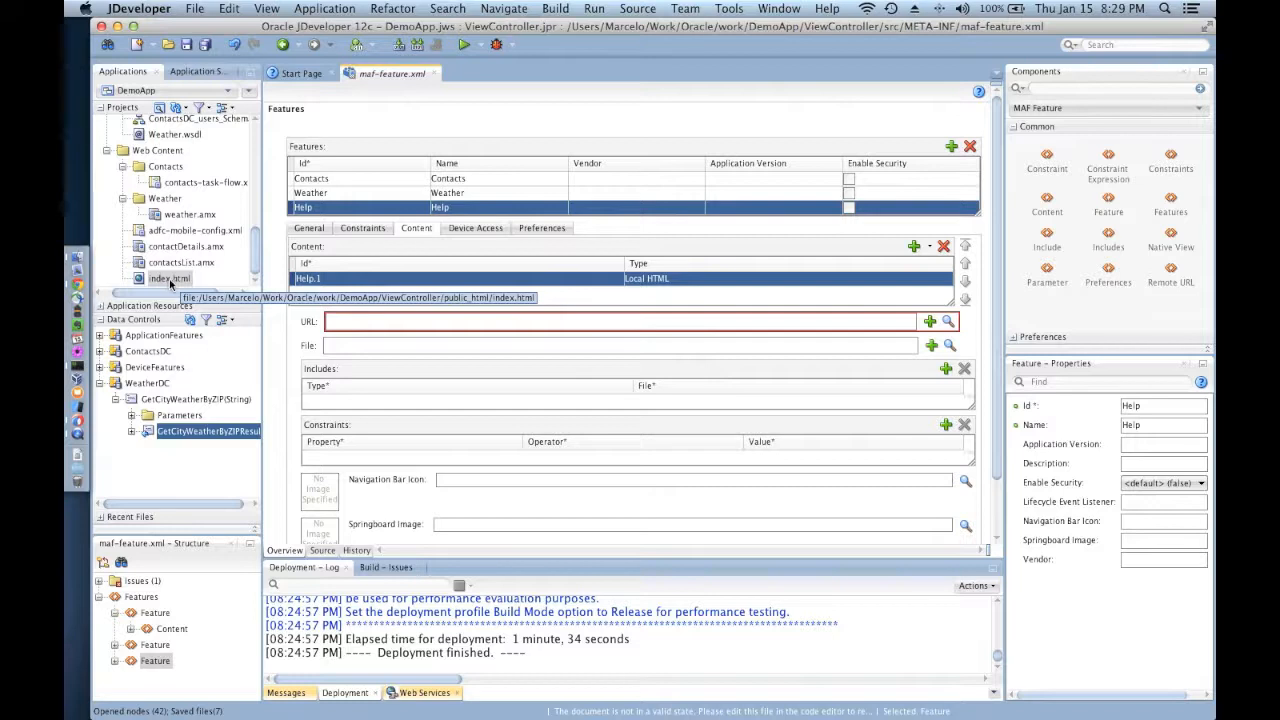
- Set the Help feature's Local HTML content to index.html
{"action": "left_click", "coordinate": [948, 320]}
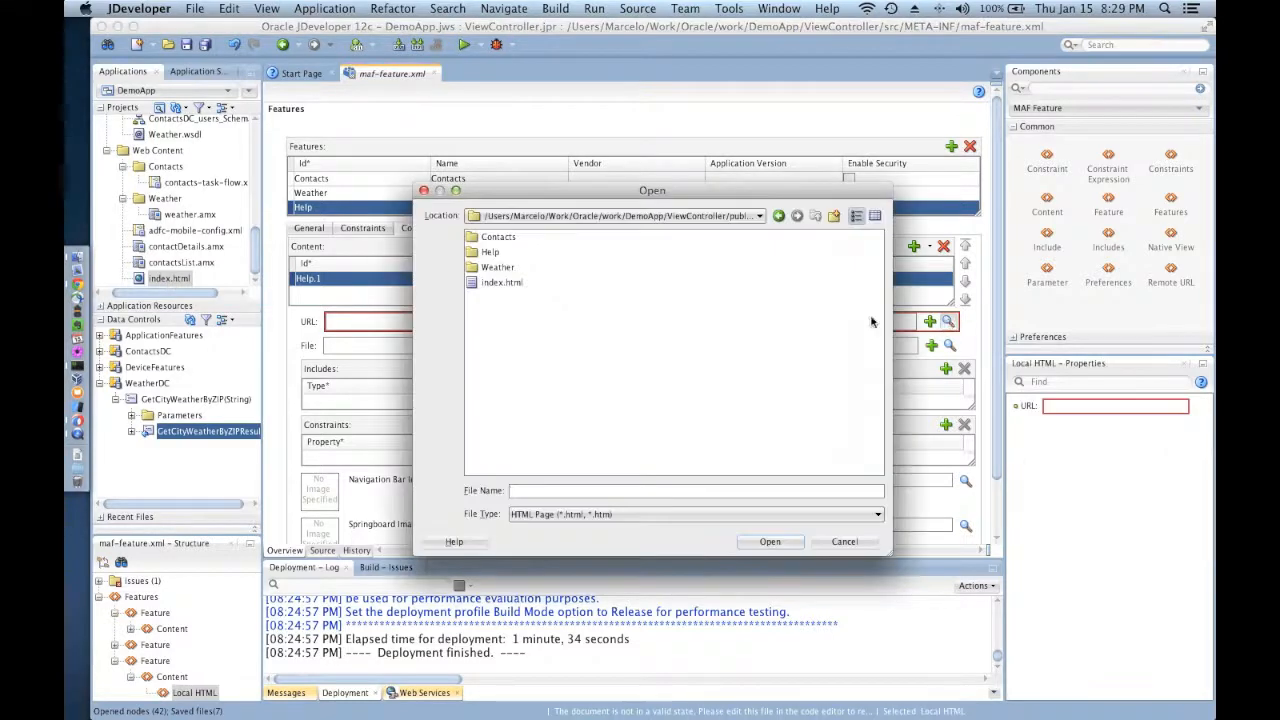
{"action": "left_click", "coordinate": [502, 282]}
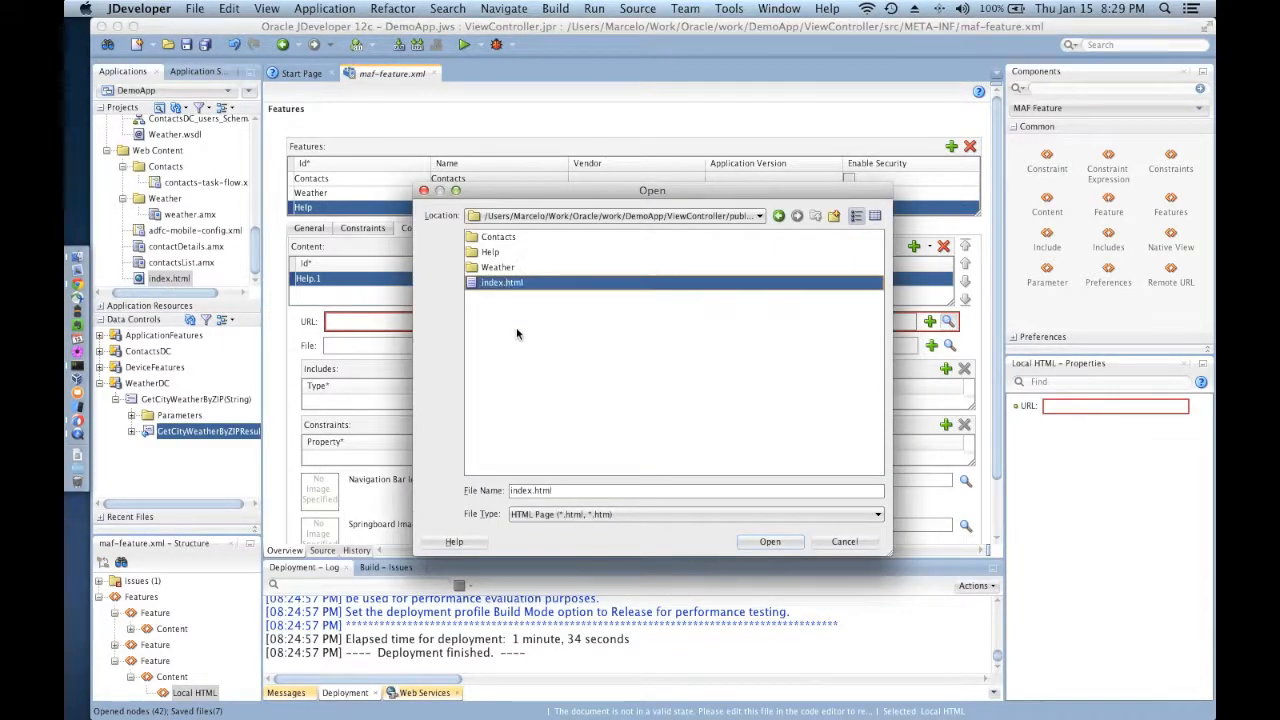
{"action": "left_click", "coordinate": [768, 540]}
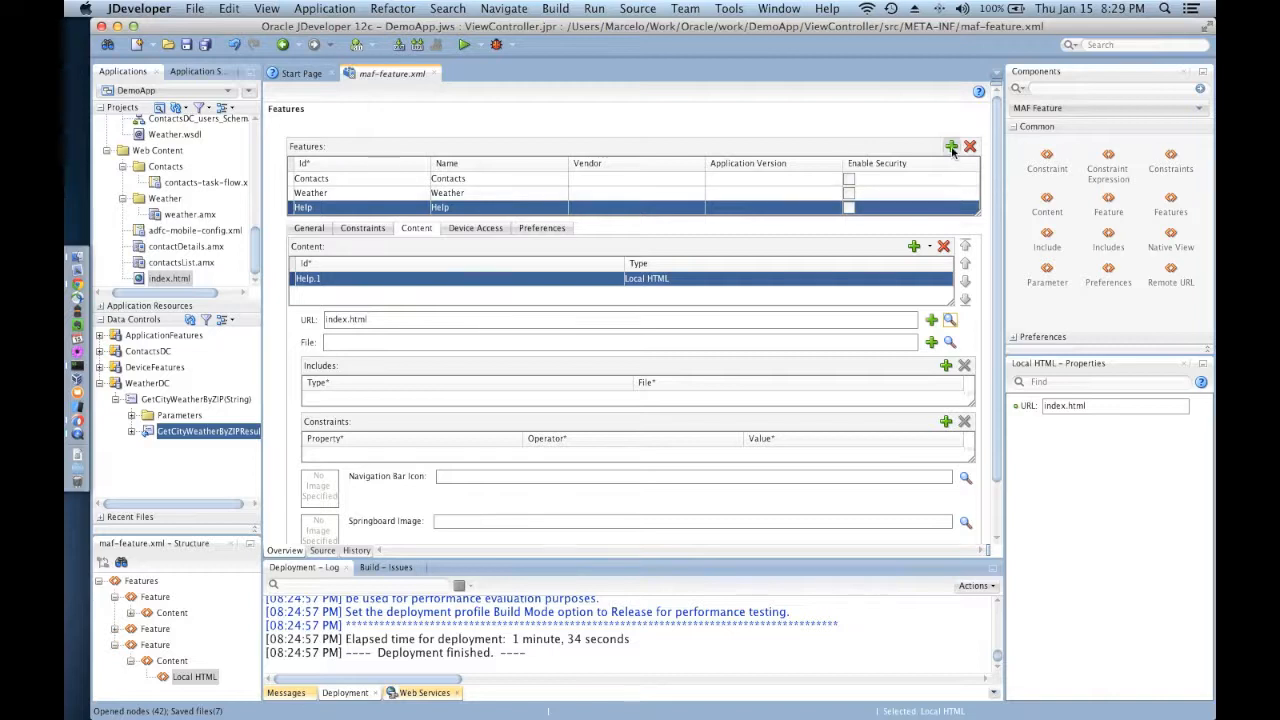
- Create a MAF feature named About with its content type set to Remote URL
{"action": "left_click", "coordinate": [952, 148]}
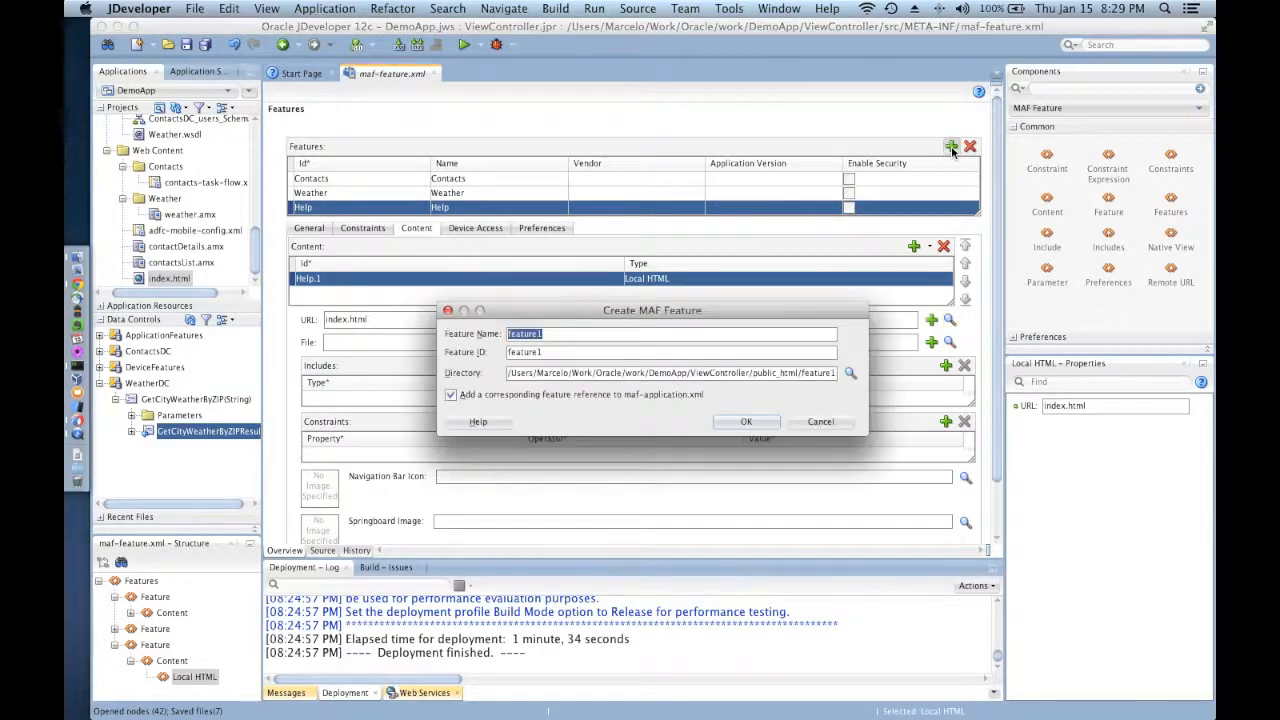
{"action": "mouse_move", "coordinate": [550, 312]}
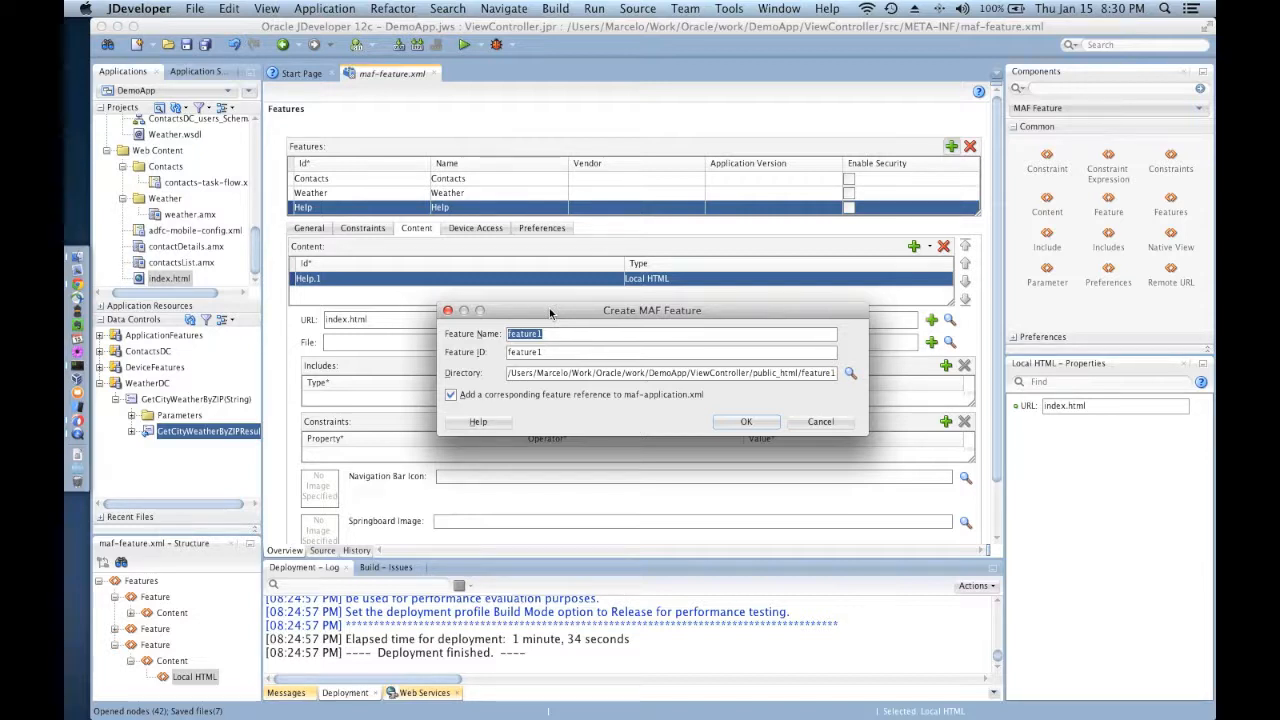
{"action": "type", "text": "About"}
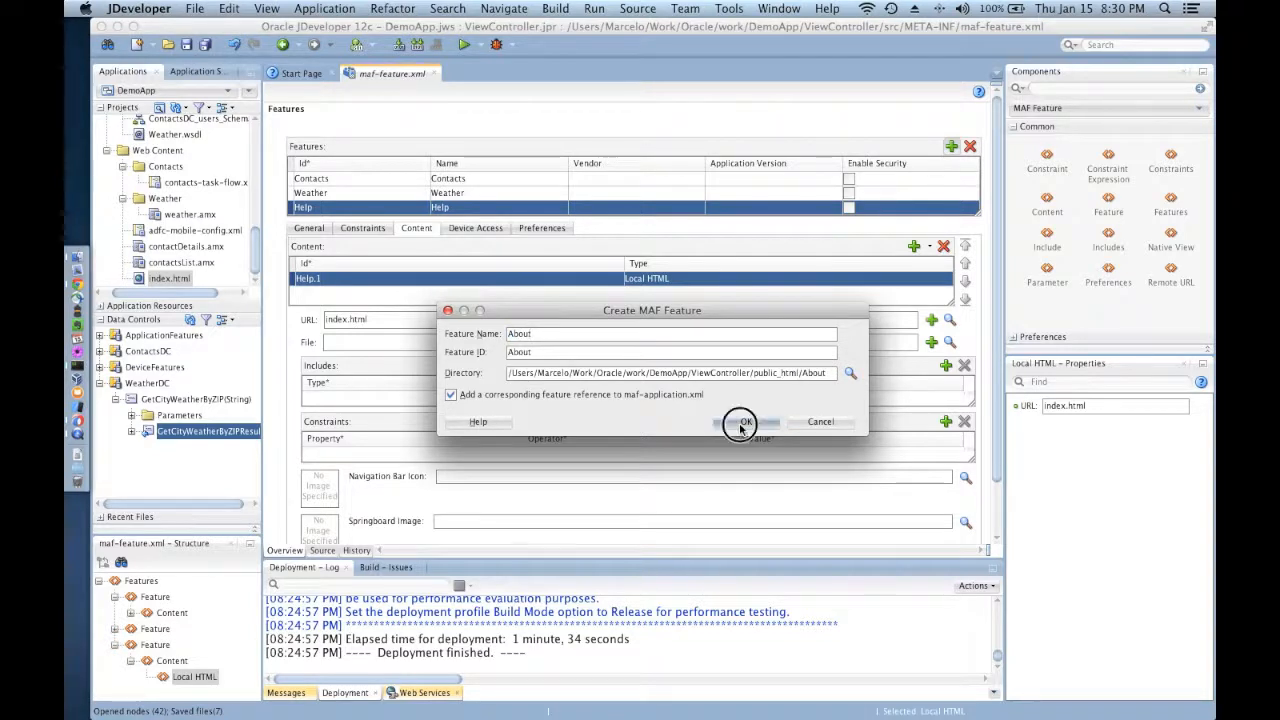
{"action": "left_click", "coordinate": [744, 420]}
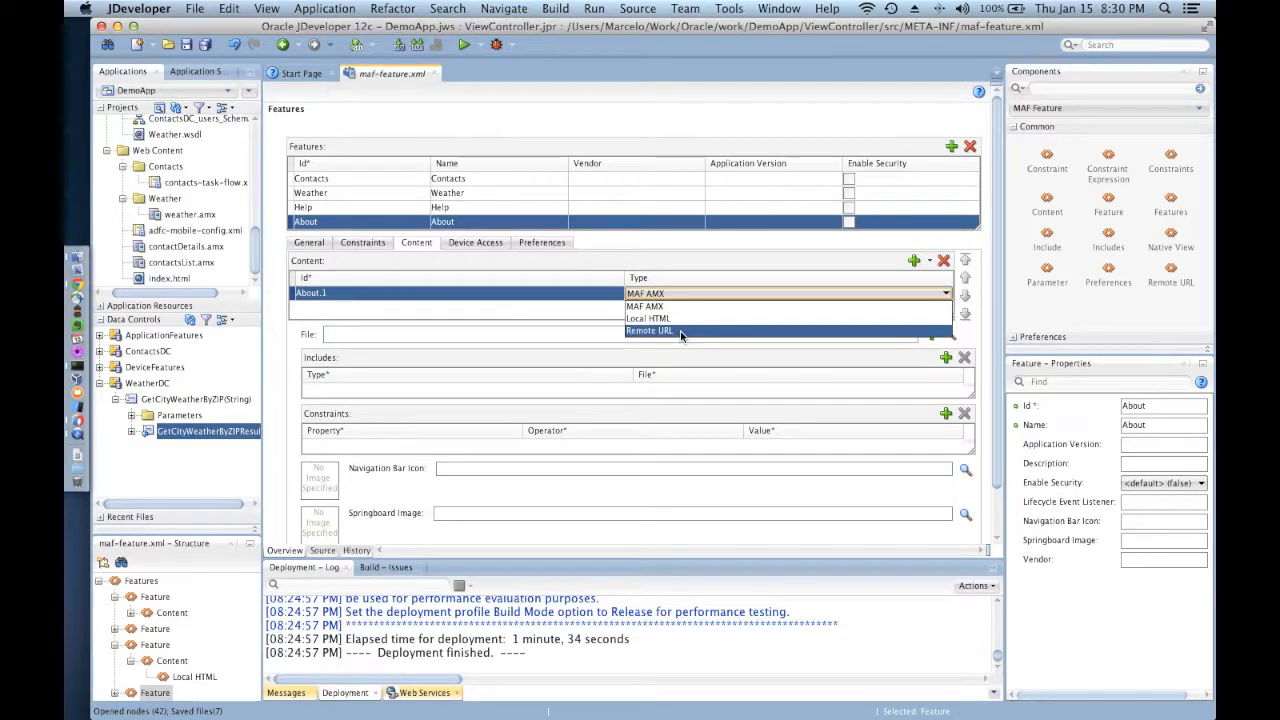
{"action": "left_click", "coordinate": [648, 330]}
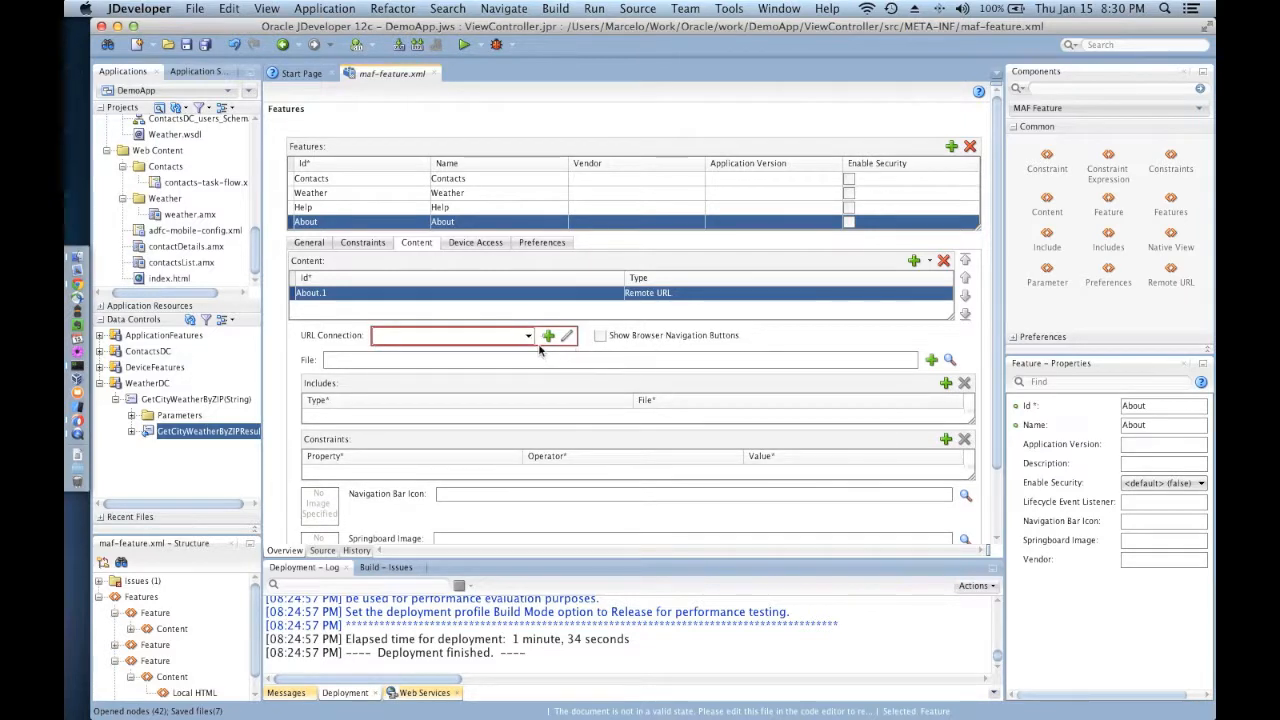
{"action": "mouse_move", "coordinate": [548, 336]}
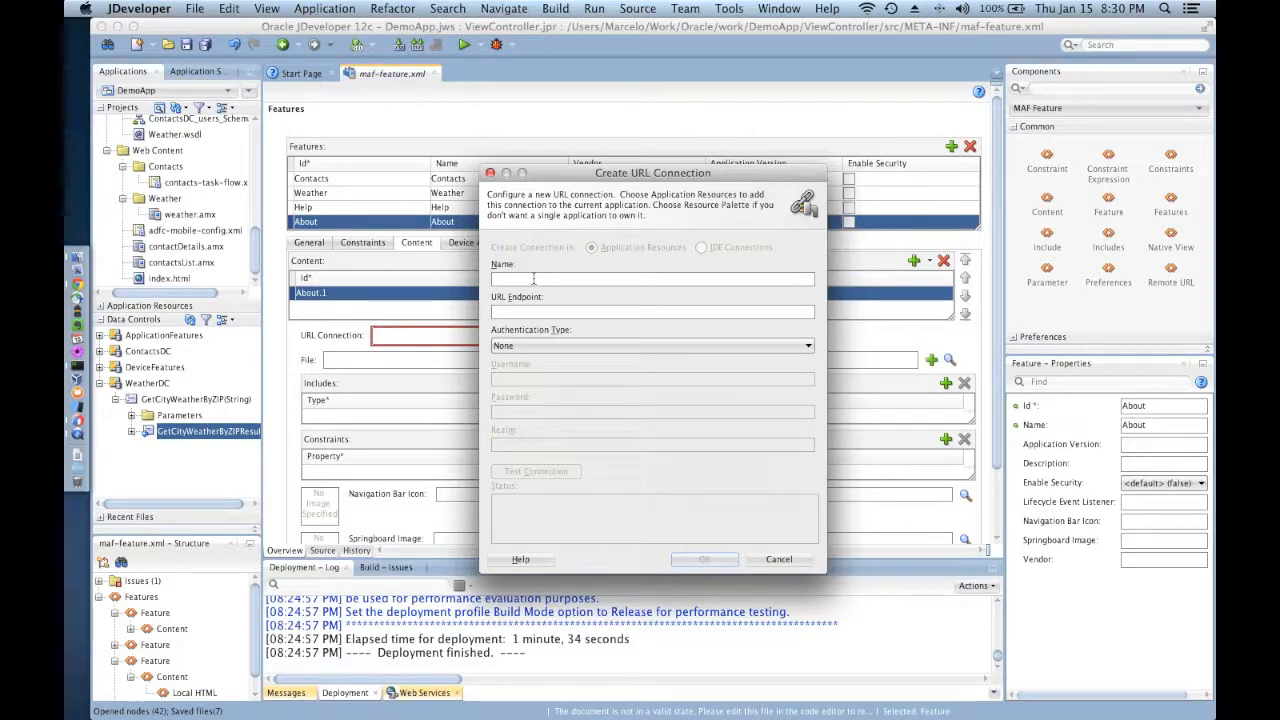
{"action": "type", "text": "Oracle"}
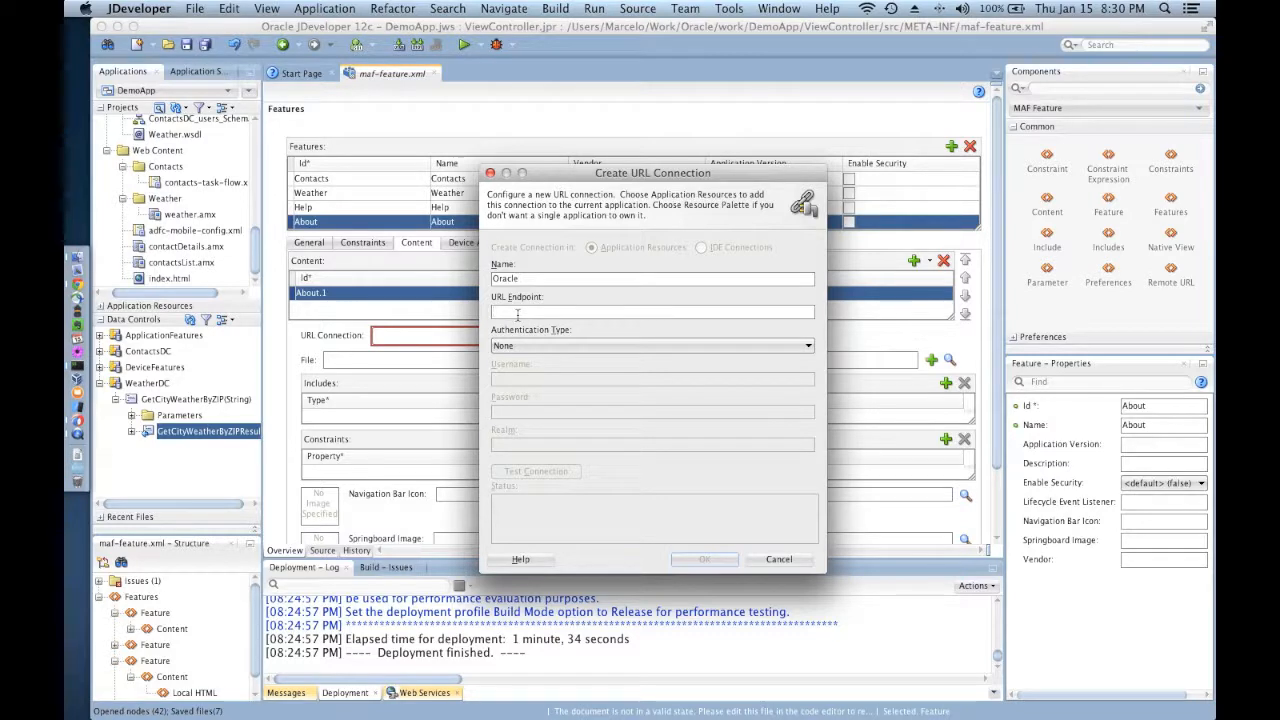
{"action": "type", "text": "http:"}
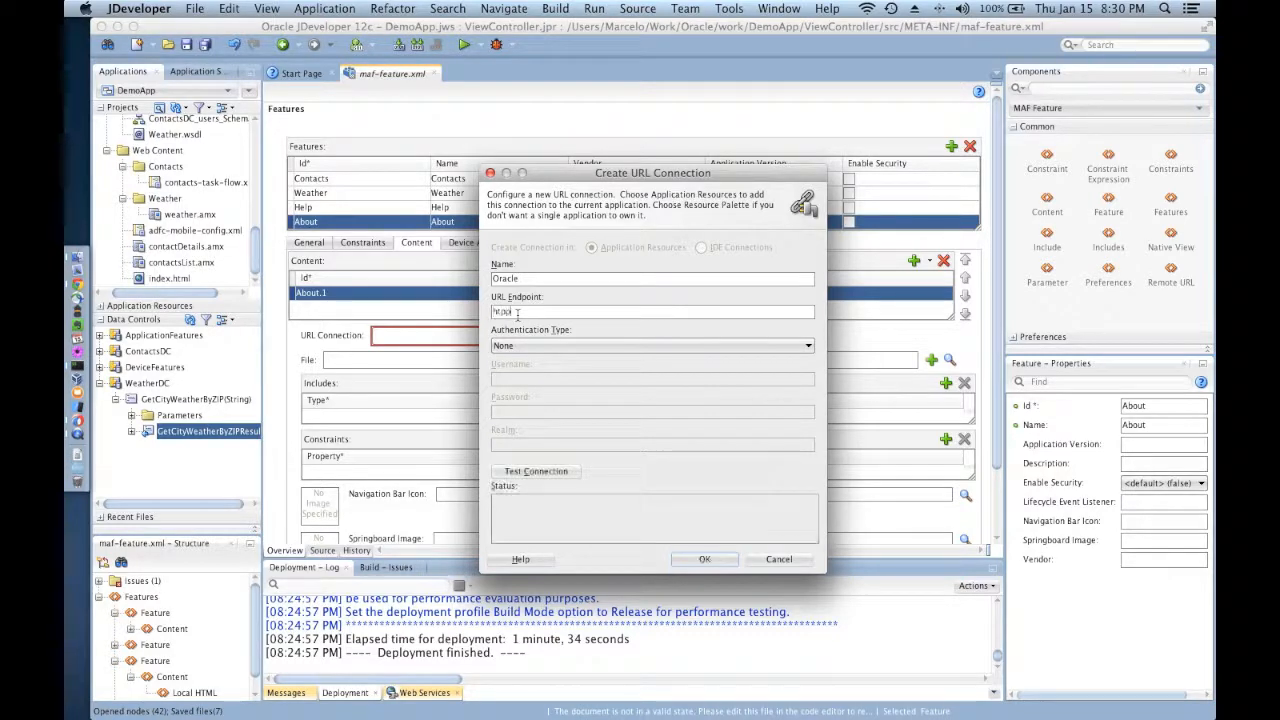
{"action": "type", "text": "http://www.oracle.com/mobile"}
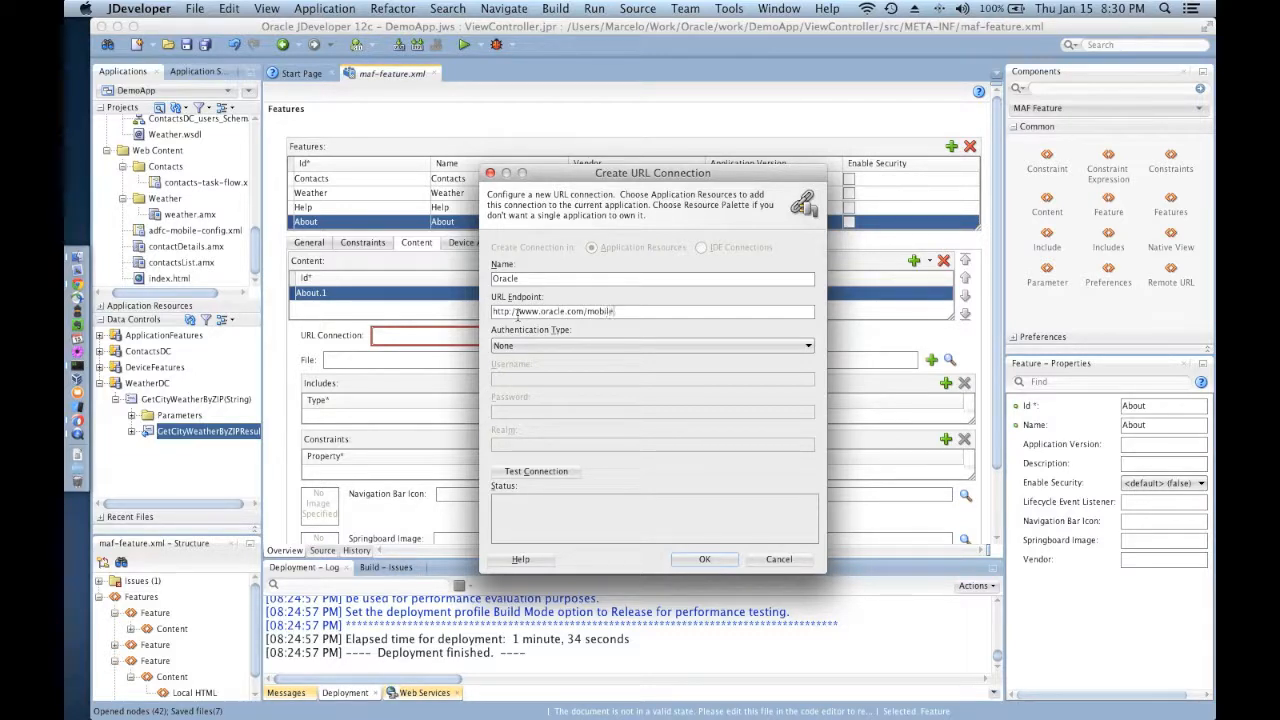
{"action": "left_click", "coordinate": [704, 560]}
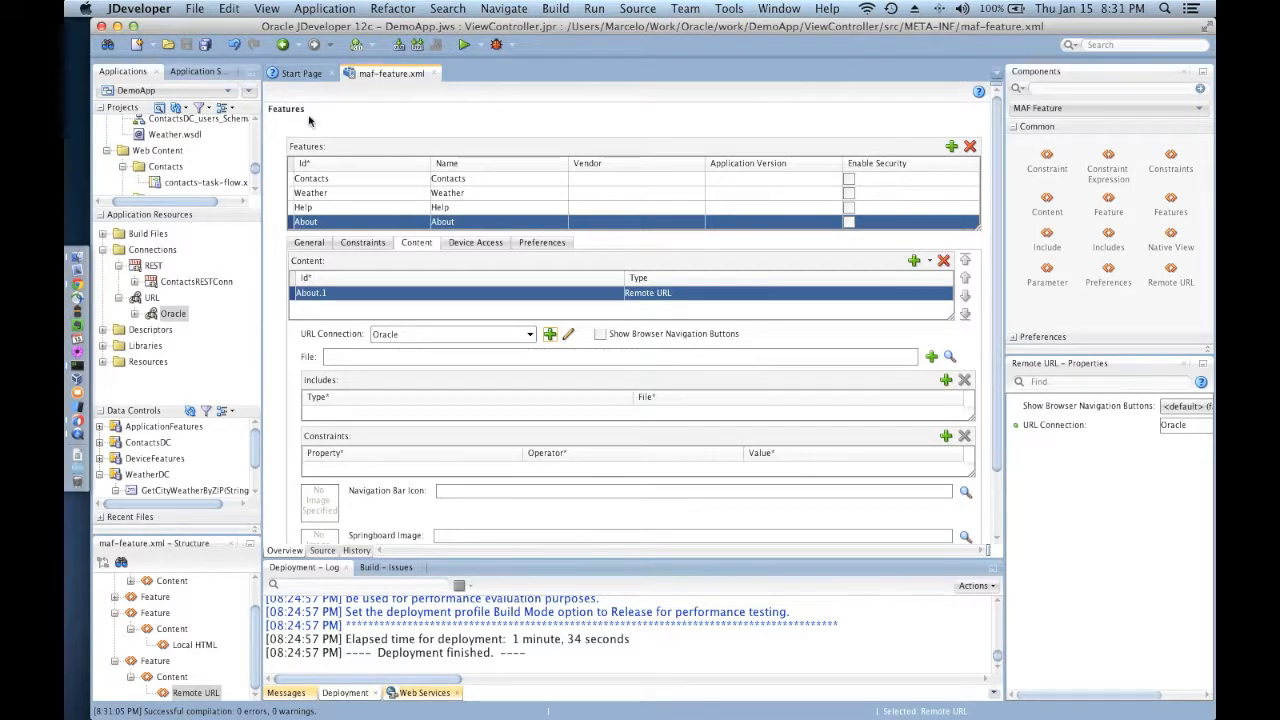
{"action": "left_click", "coordinate": [324, 8]}
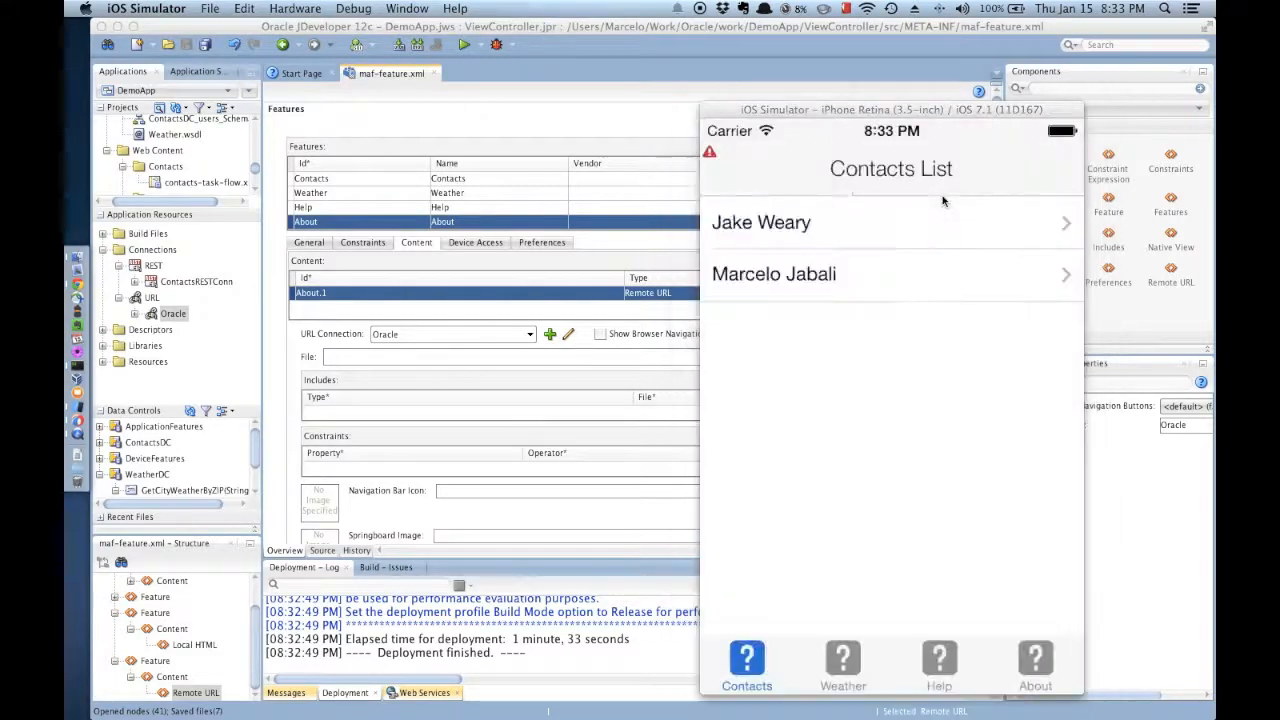
{"action": "mouse_move", "coordinate": [740, 352]}
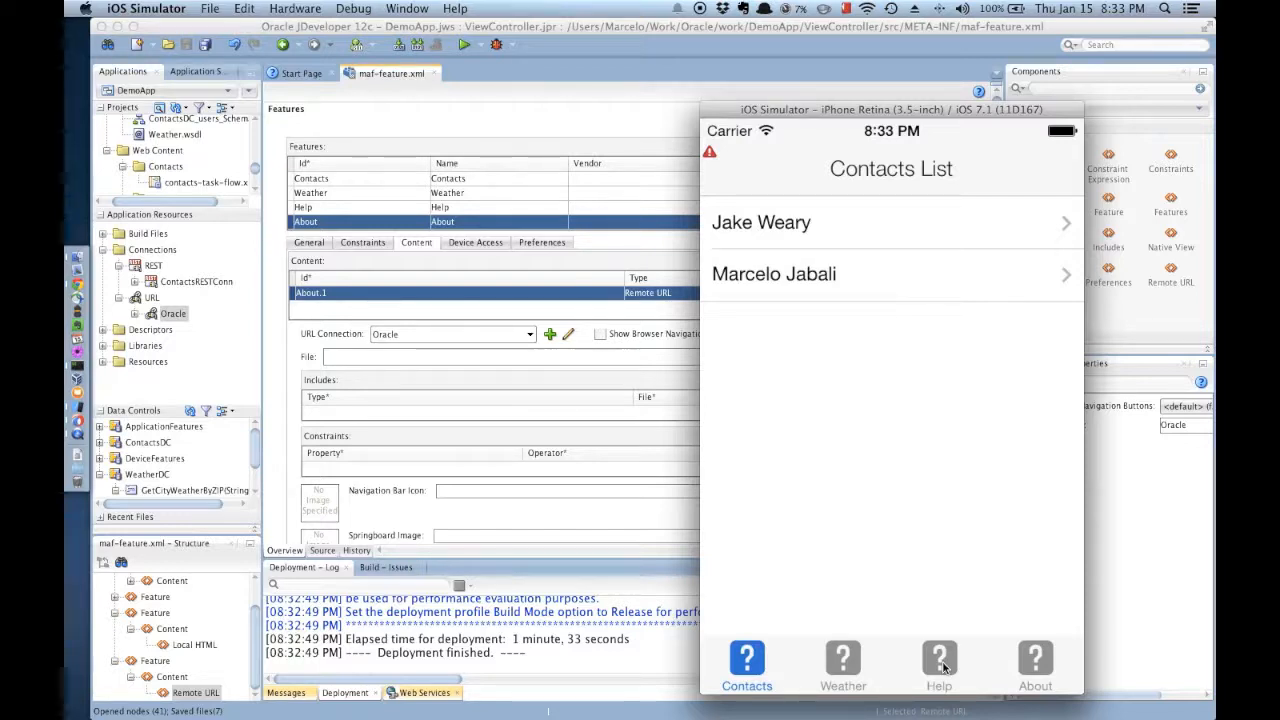
- Show the Help feature's local HTML page in the simulator
{"action": "left_click", "coordinate": [938, 666]}
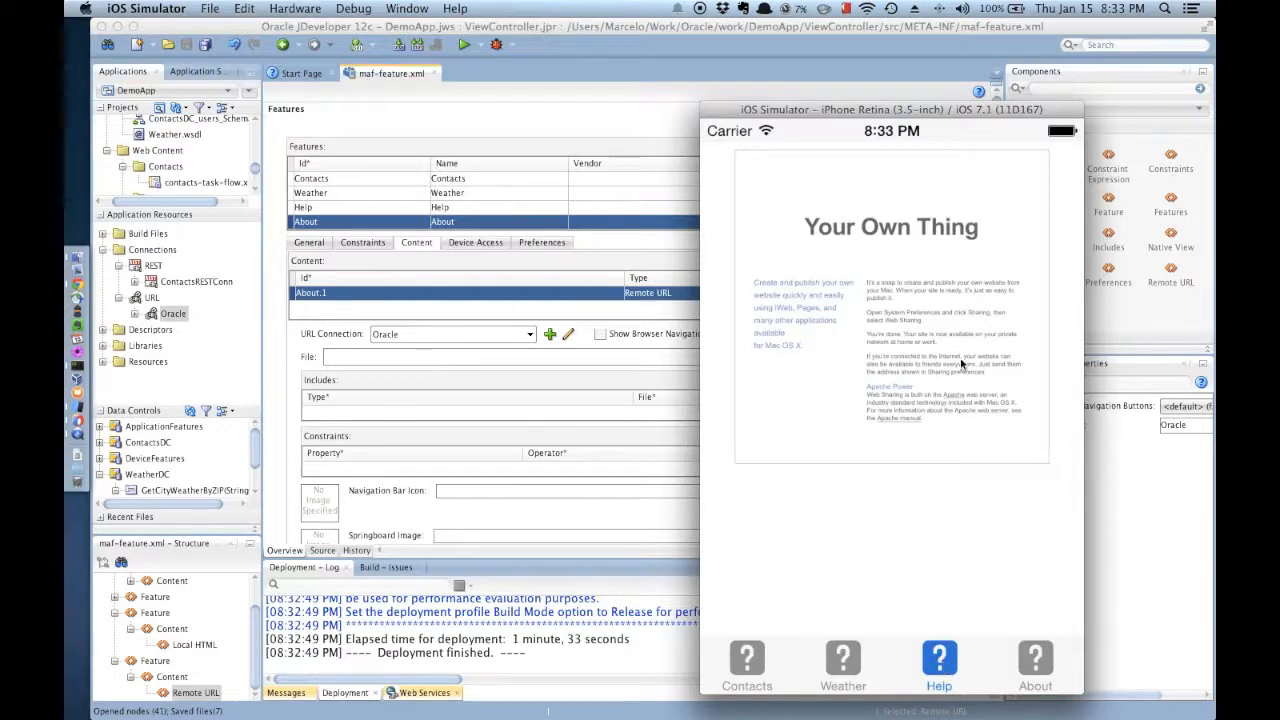
{"action": "mouse_move", "coordinate": [922, 532]}
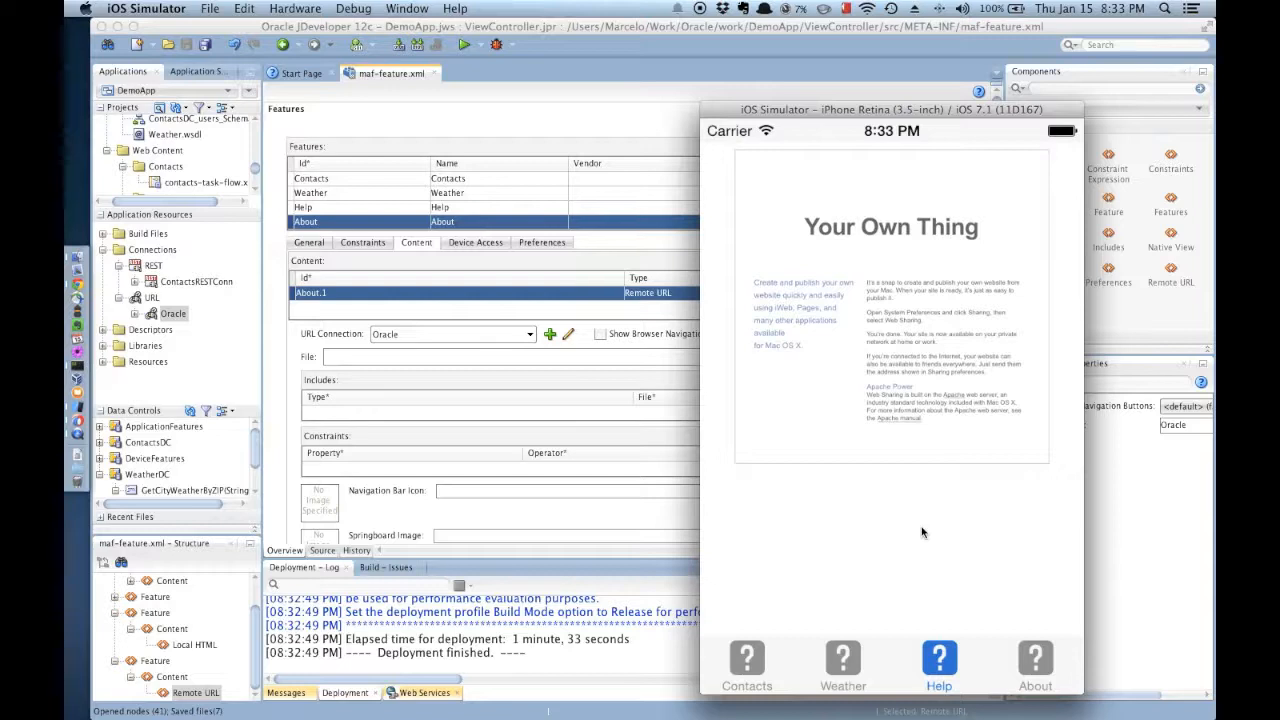
{"action": "mouse_move", "coordinate": [844, 434]}
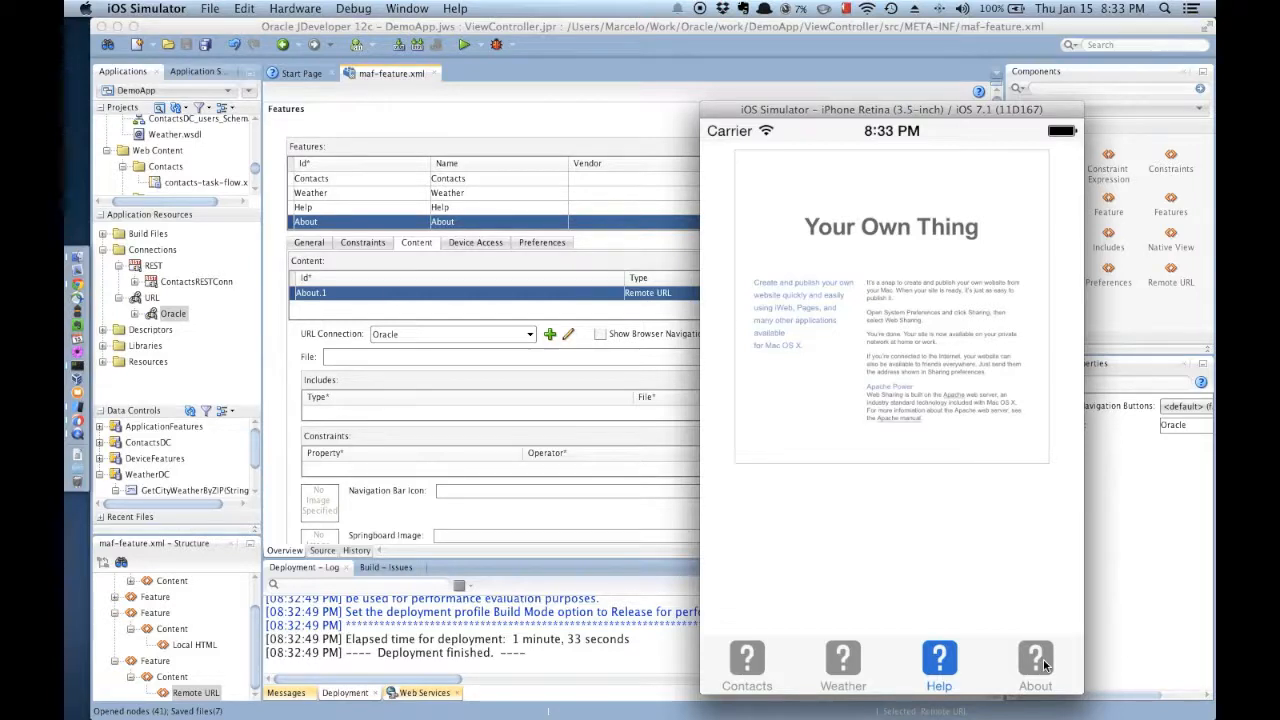
- Load the About feature's Oracle Mobile web page and scroll down to its spotlight section
{"action": "left_click", "coordinate": [1036, 664]}
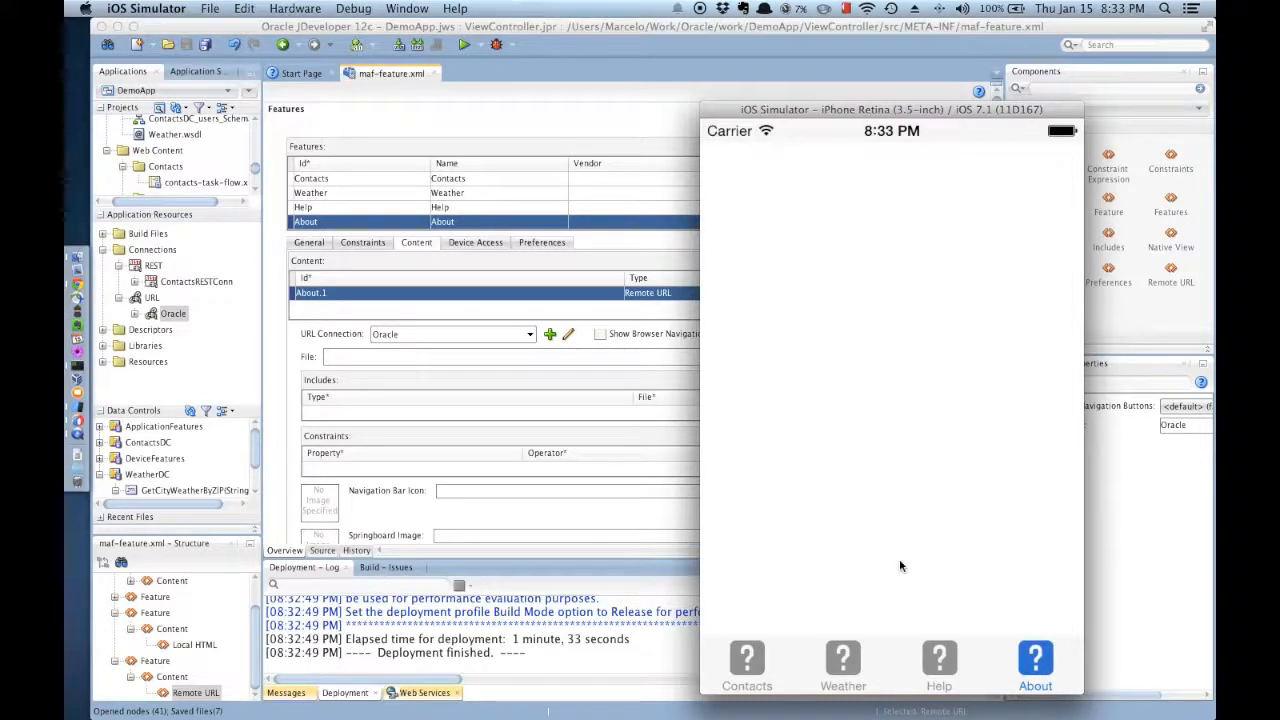
{"action": "left_click", "coordinate": [1036, 664]}
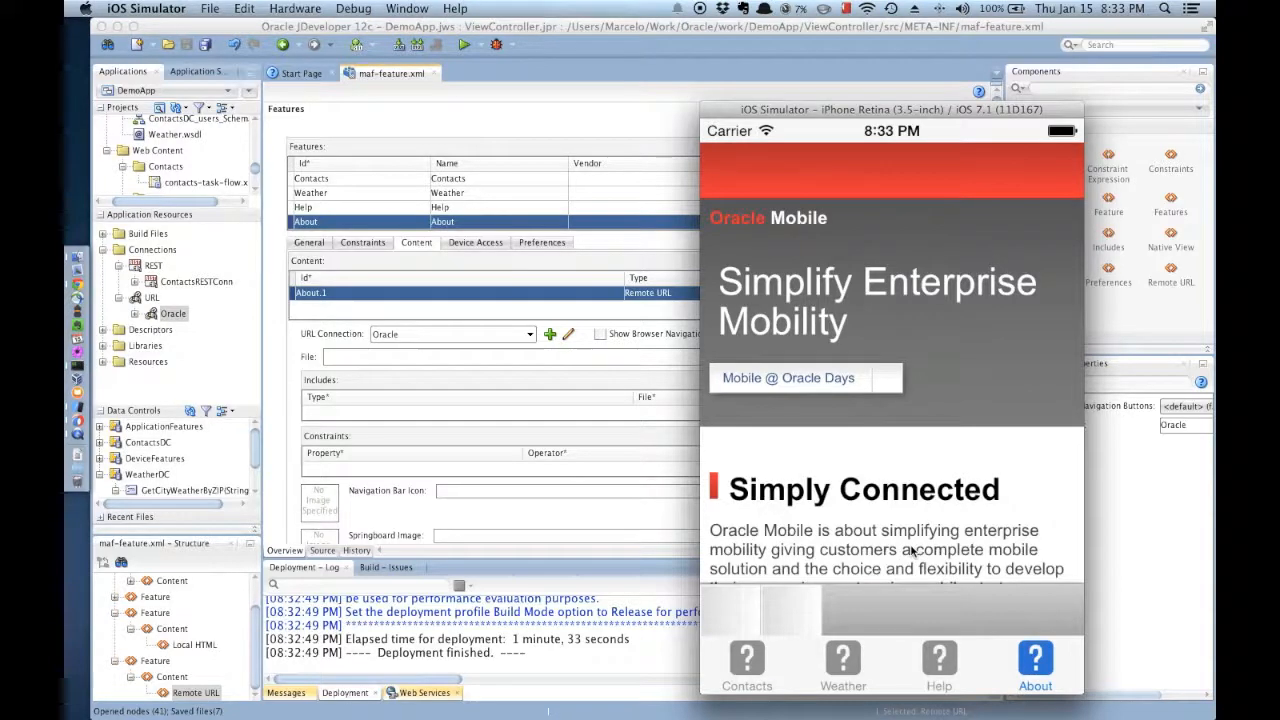
{"action": "scroll", "scroll_direction": "down", "scroll_amount": 3}
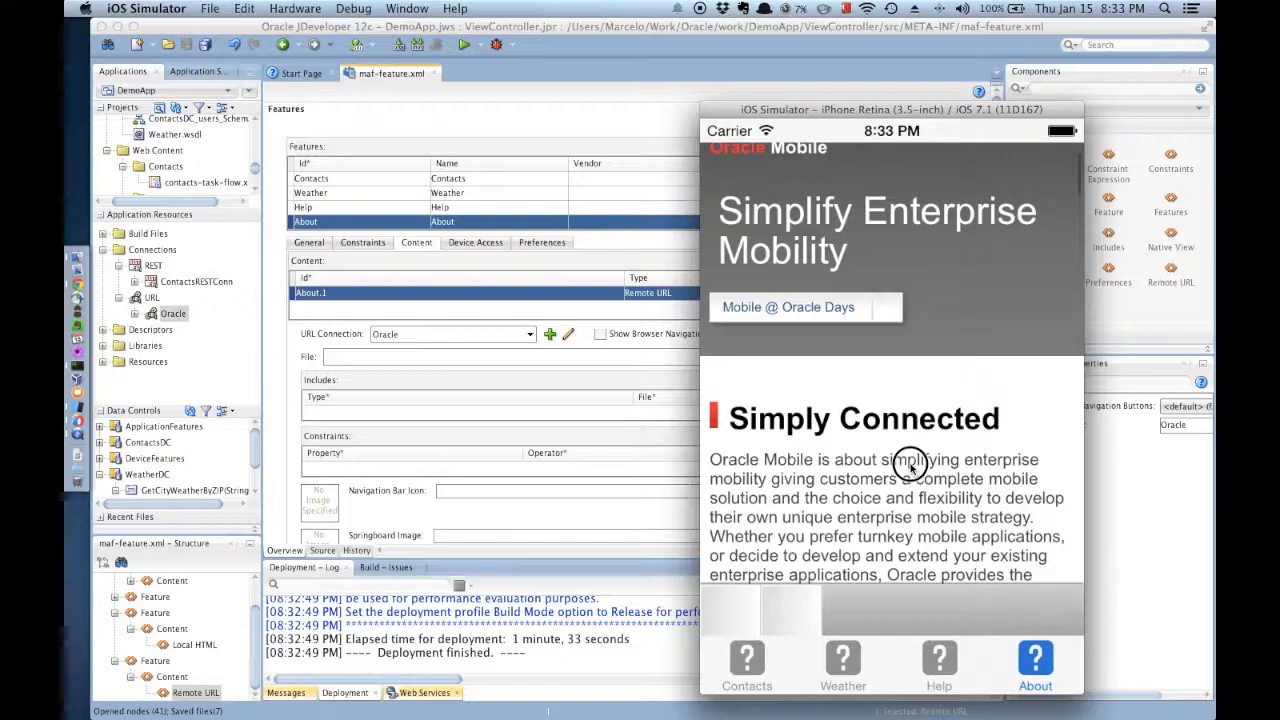
{"action": "scroll", "scroll_direction": "down", "scroll_amount": 3}
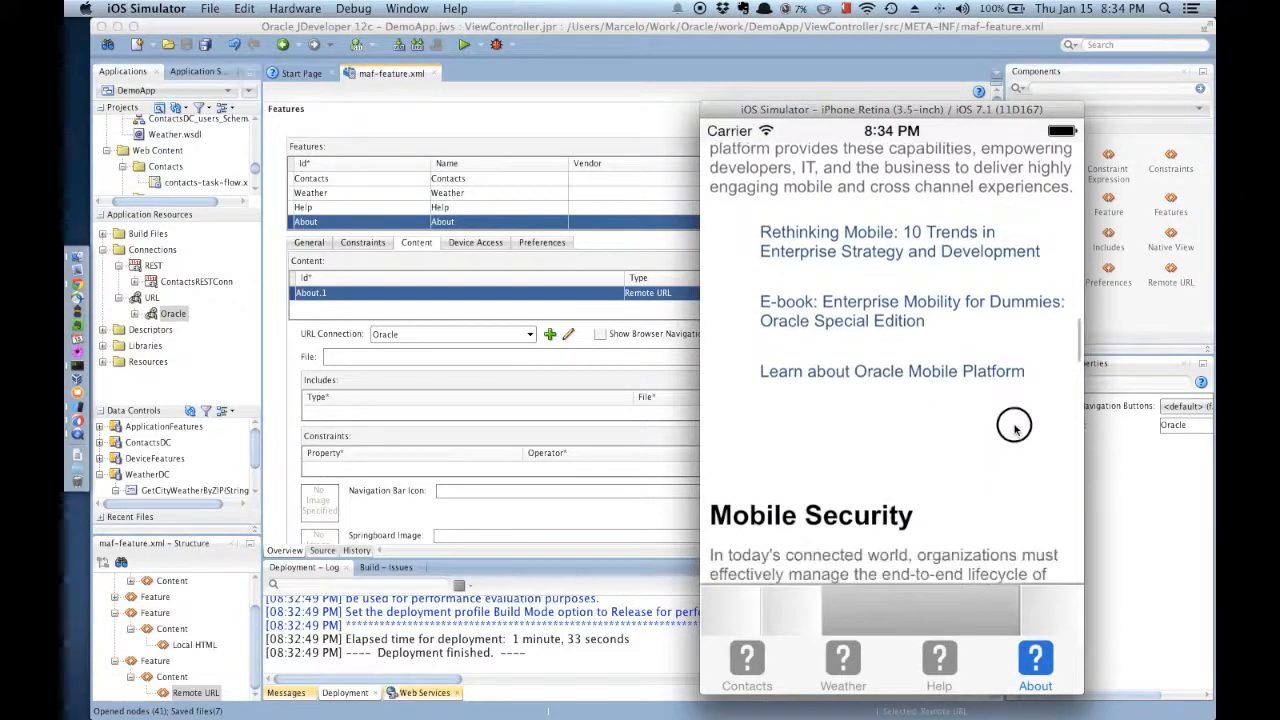
{"action": "scroll", "scroll_direction": "down", "scroll_amount": 3}
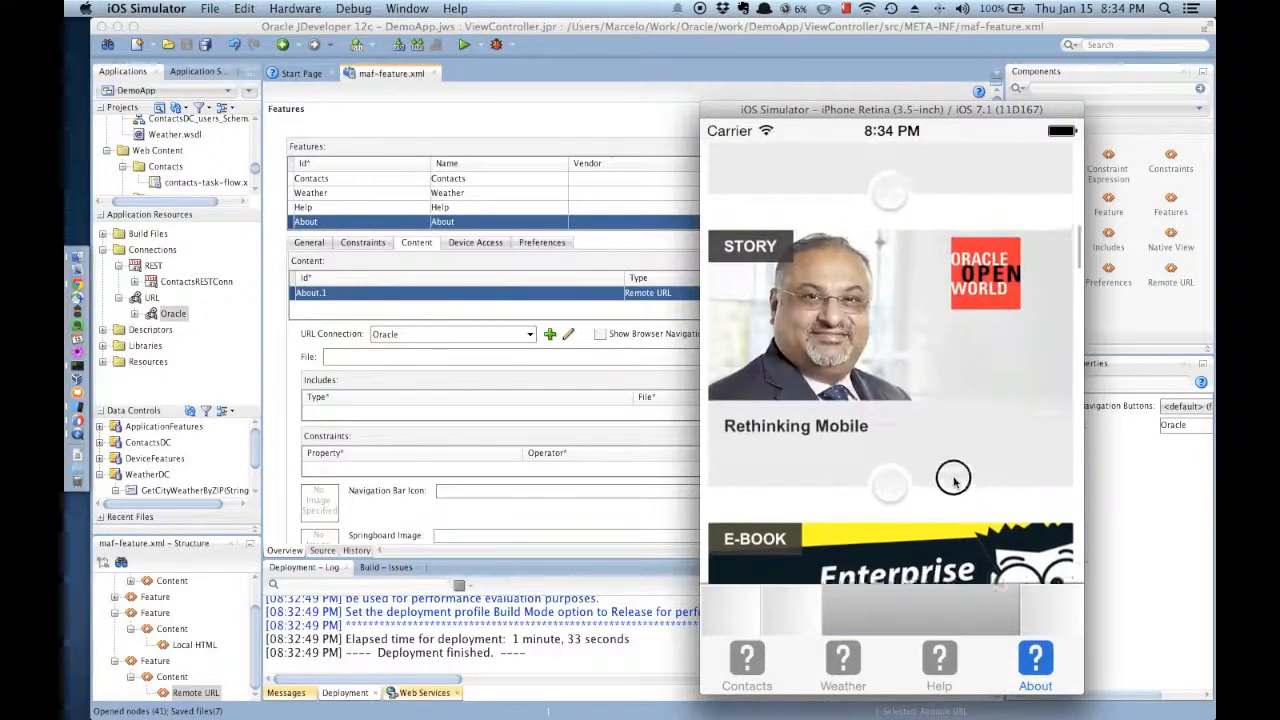
{"action": "scroll", "scroll_direction": "down", "scroll_amount": 3}
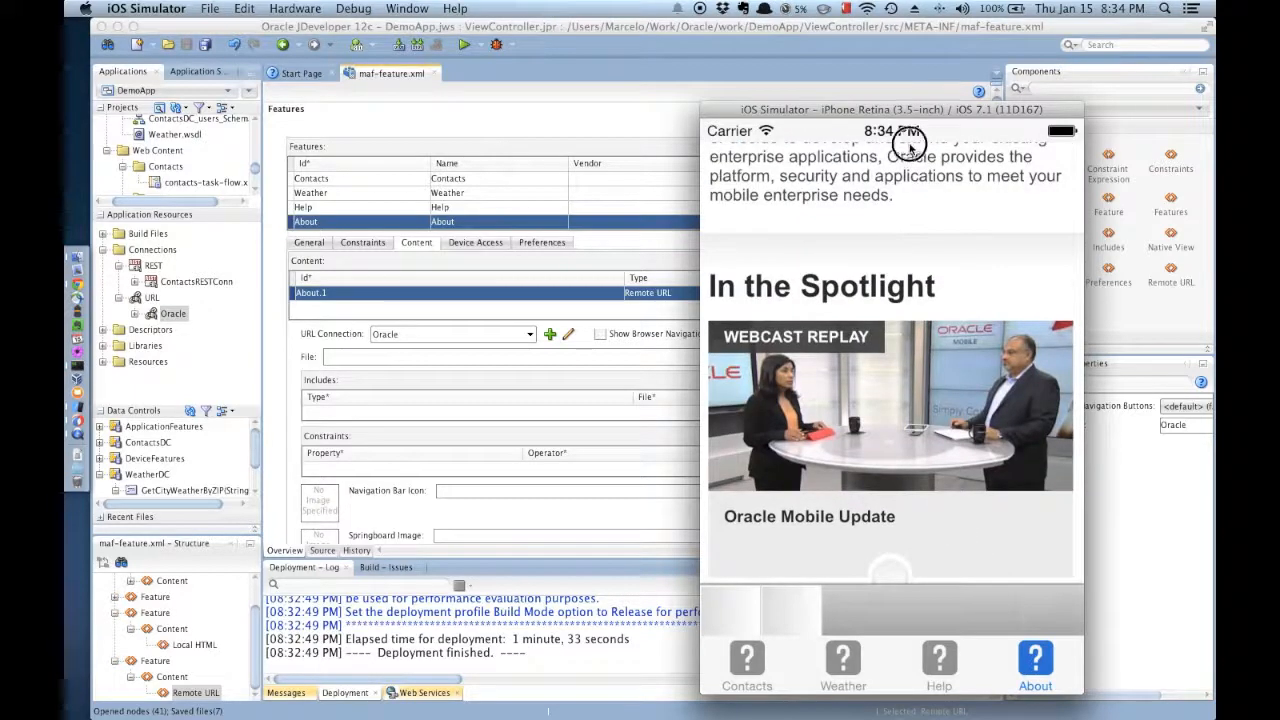